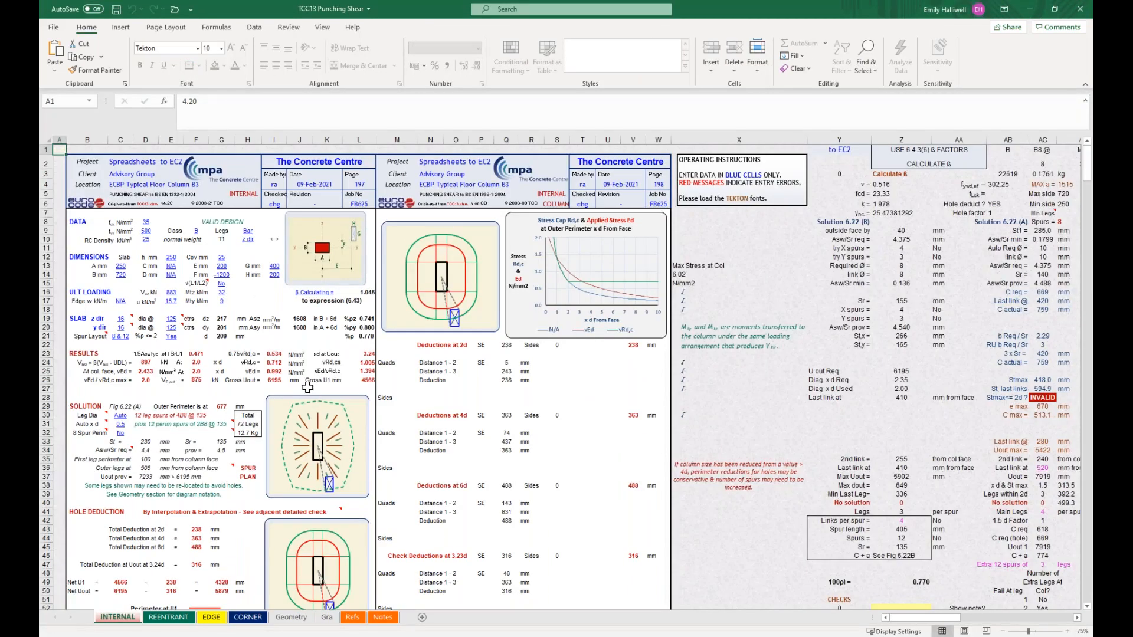
pyautogui.moveTo(293, 242)
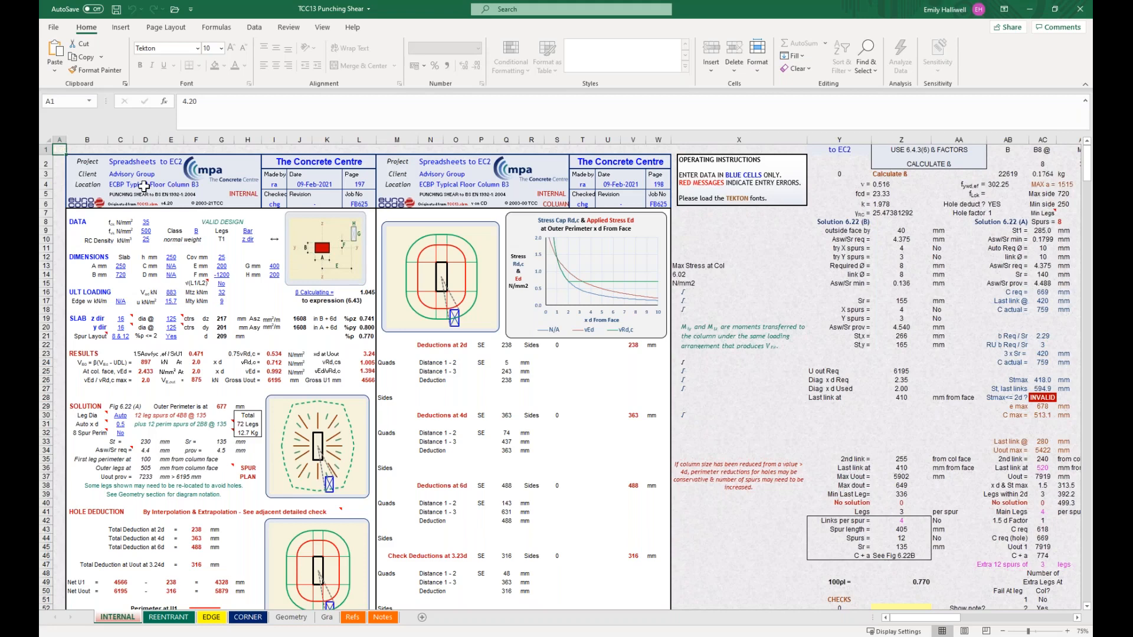
# On the INTERNAL sheet, set the location to 'Example' and update the Made by initials in I4.
pyautogui.click(144, 184)
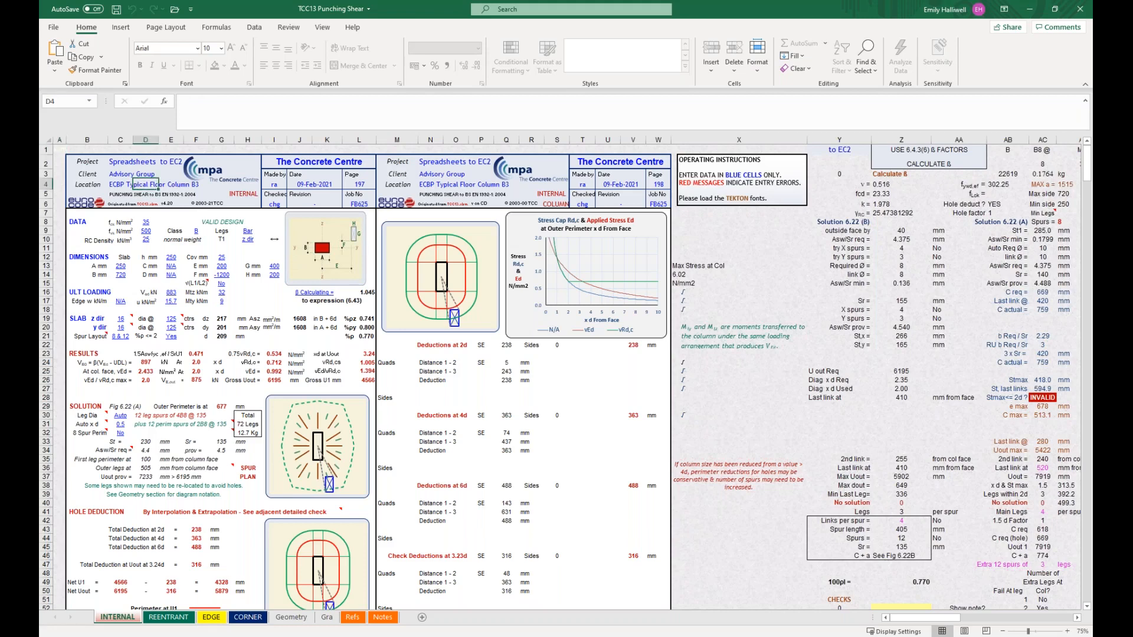
pyautogui.click(120, 184)
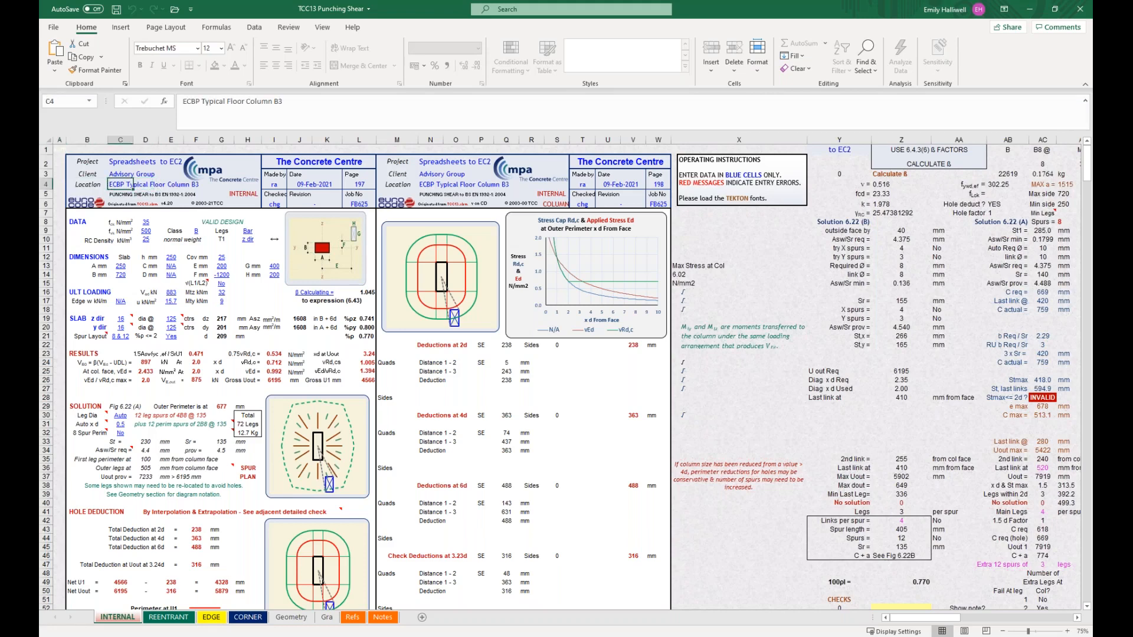
pyautogui.doubleClick(127, 184)
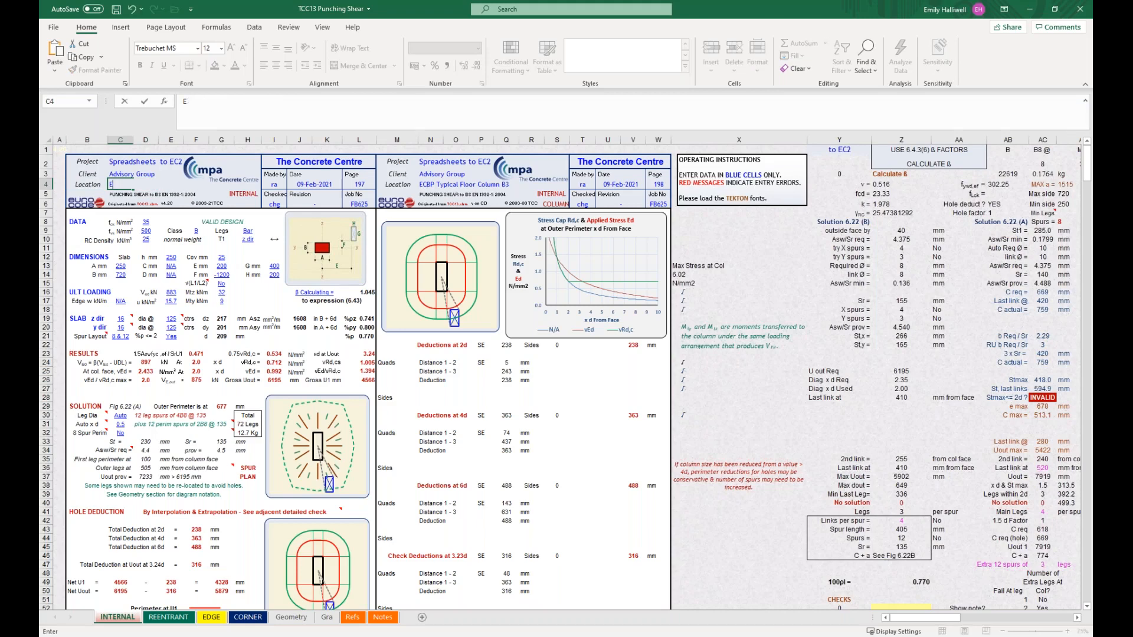
pyautogui.write('Example')
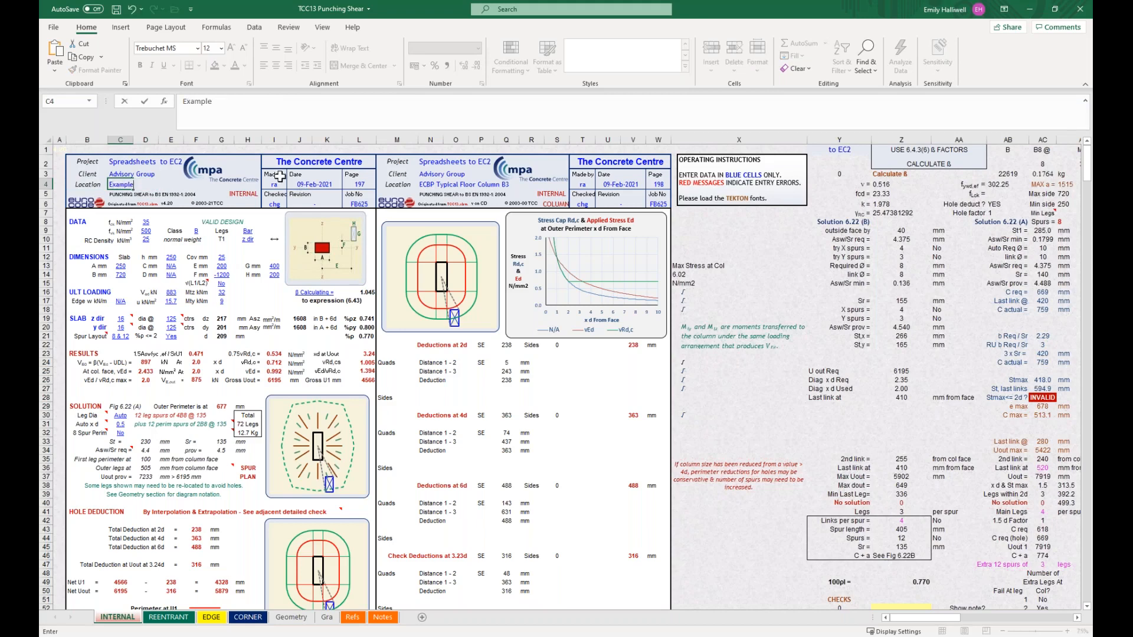
pyautogui.click(274, 184)
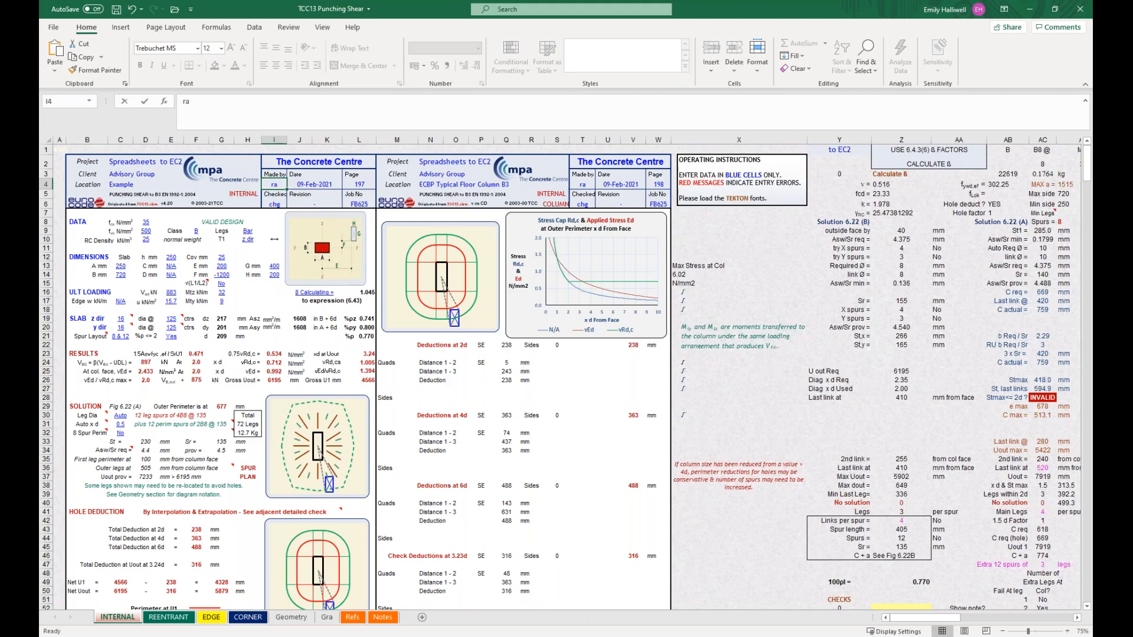
pyautogui.click(274, 184)
pyautogui.write('EH')
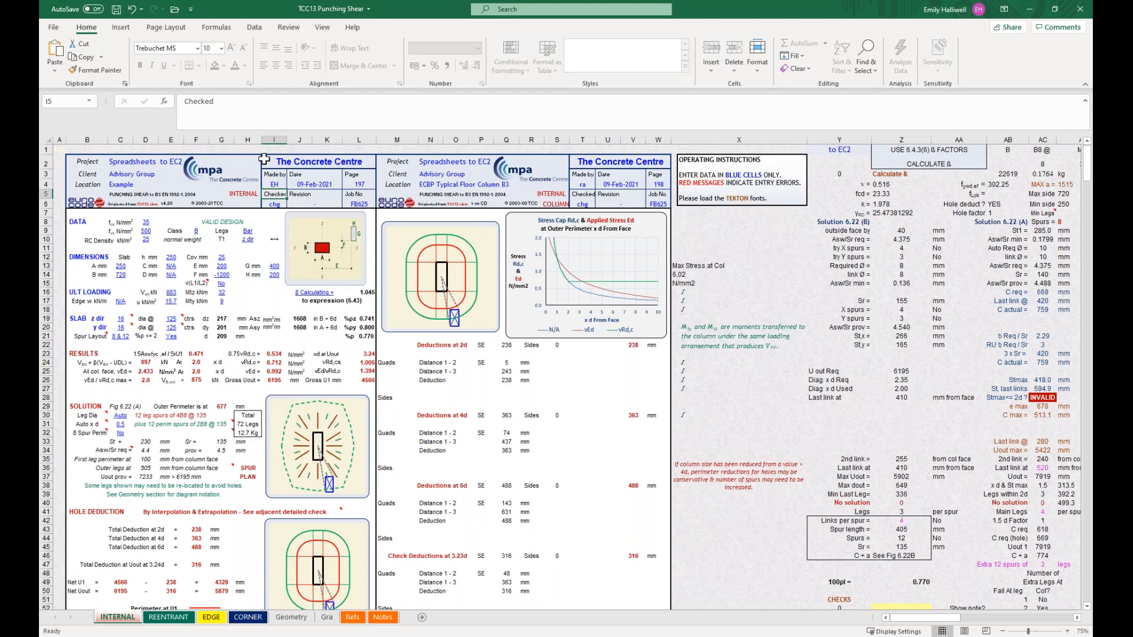
# Enter concrete strength 30, slab depth 300 mm and column dimension 400 mm, and clear the hole offset.
pyautogui.click(146, 220)
pyautogui.write('30')
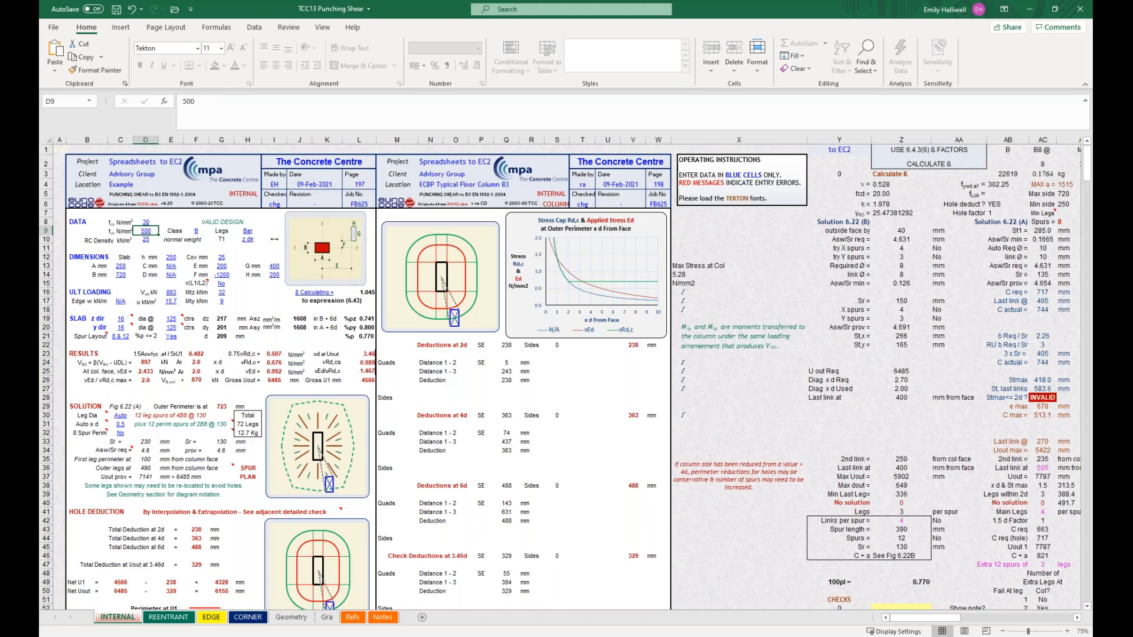
pyautogui.click(171, 256)
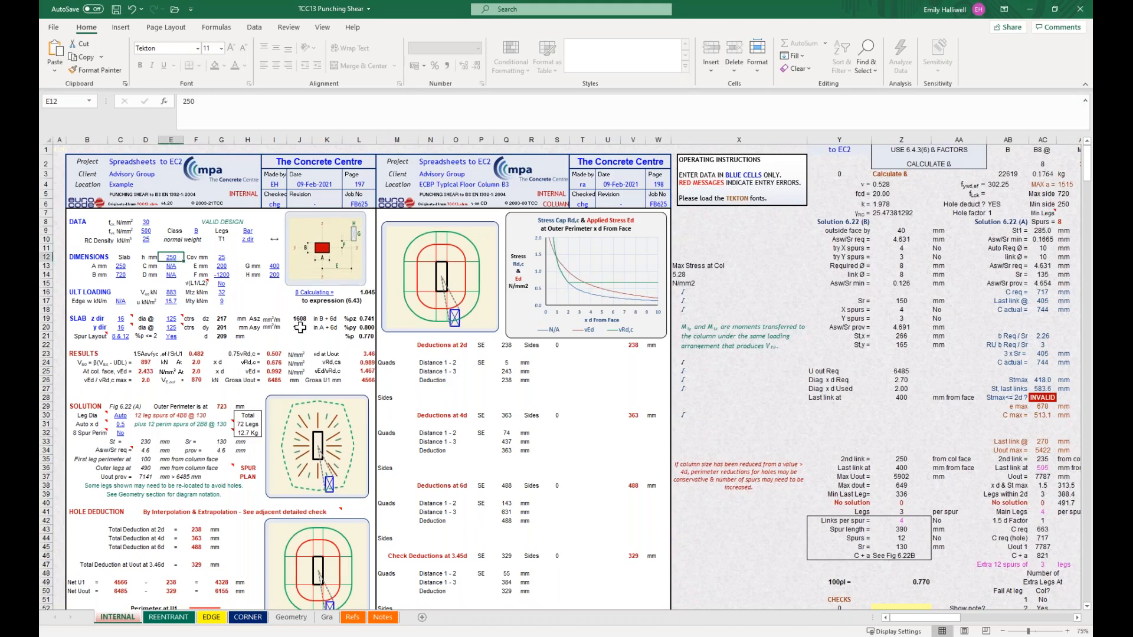
pyautogui.write('300')
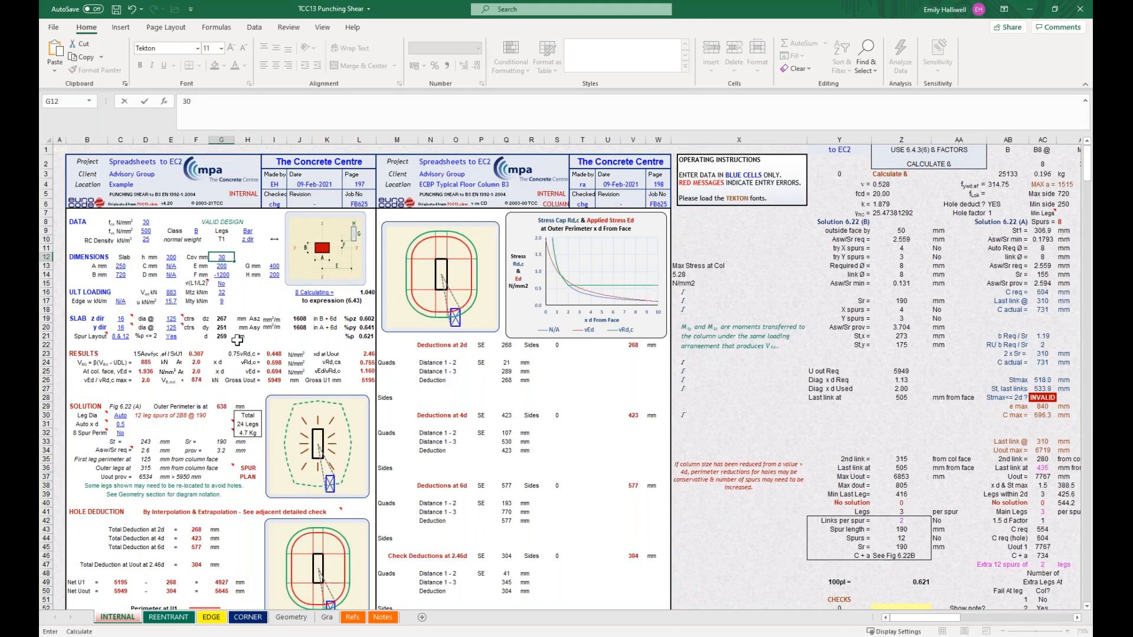
pyautogui.click(125, 266)
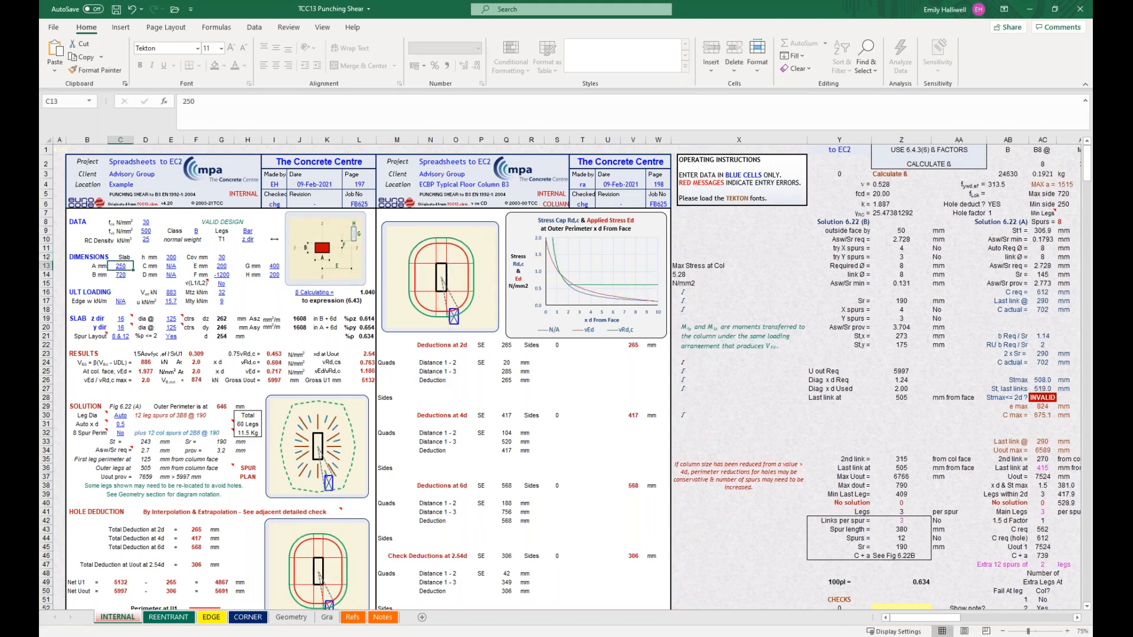
pyautogui.write('400')
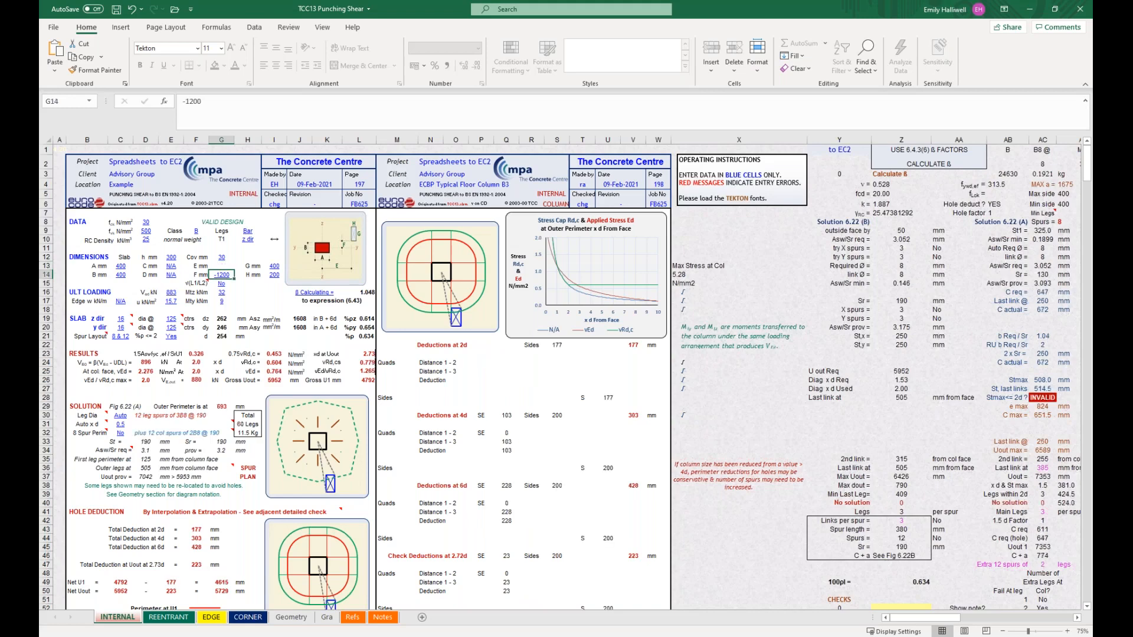
pyautogui.press('Delete')
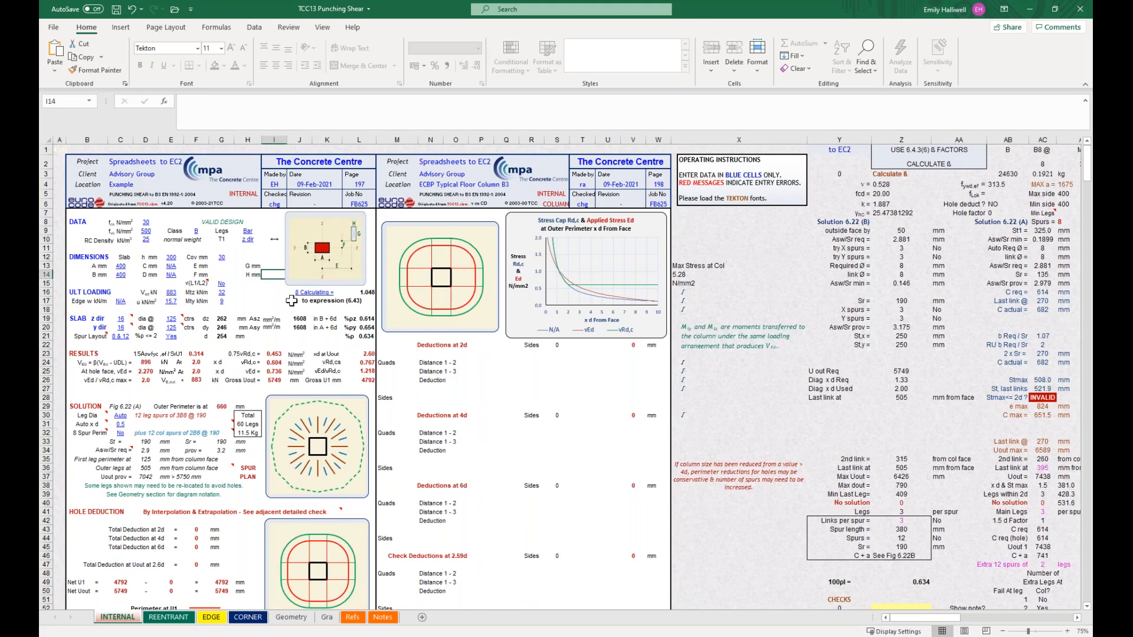
pyautogui.click(195, 282)
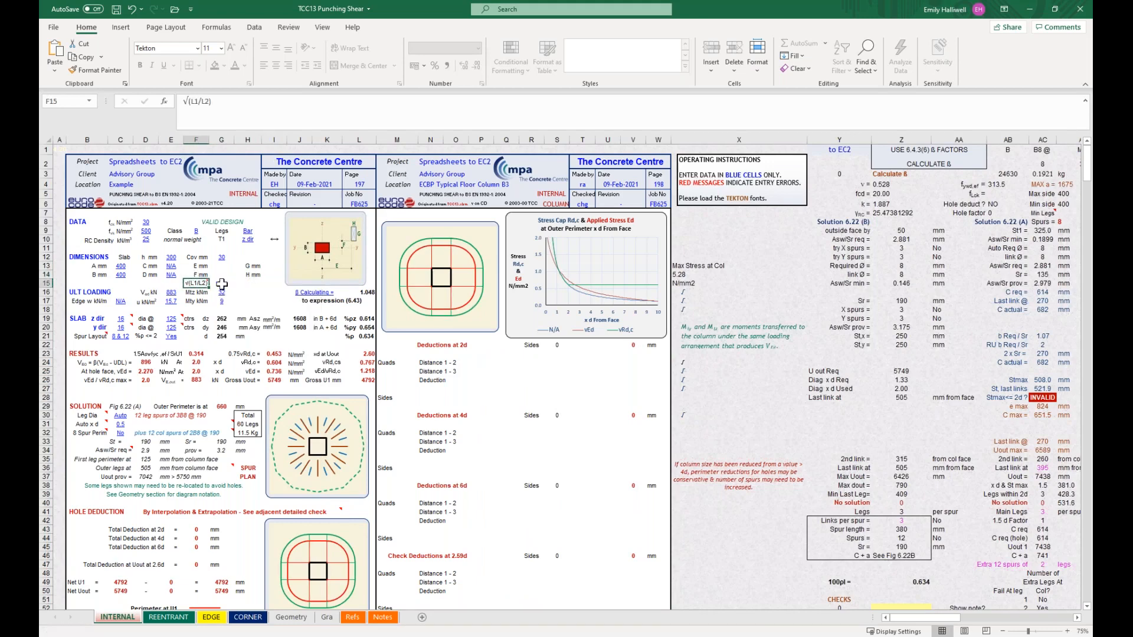
pyautogui.click(238, 283)
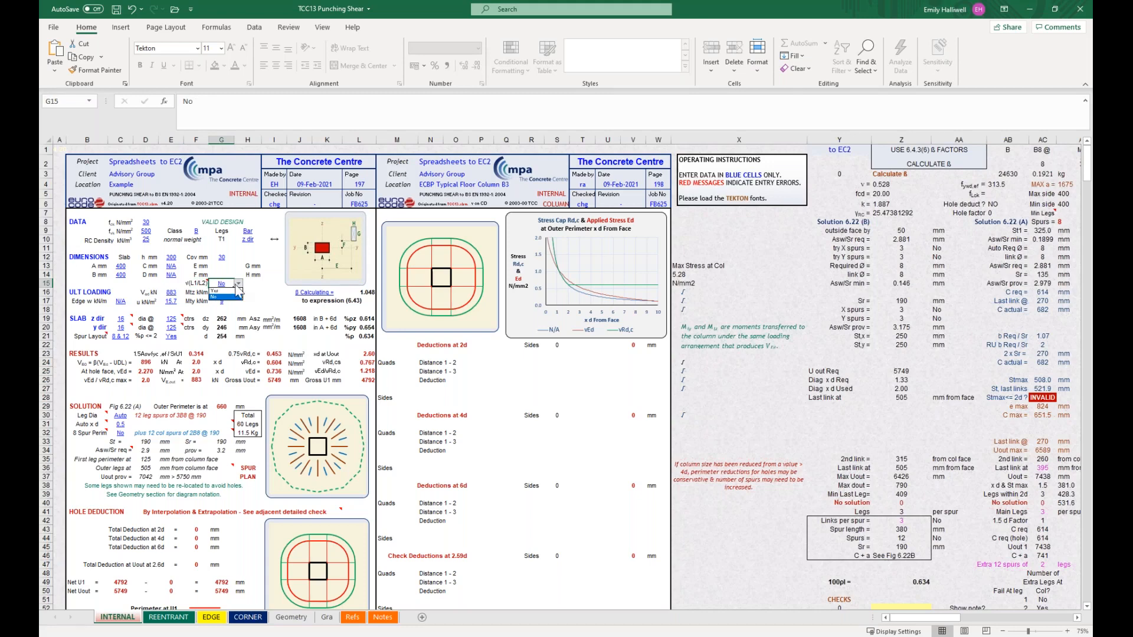
pyautogui.click(193, 282)
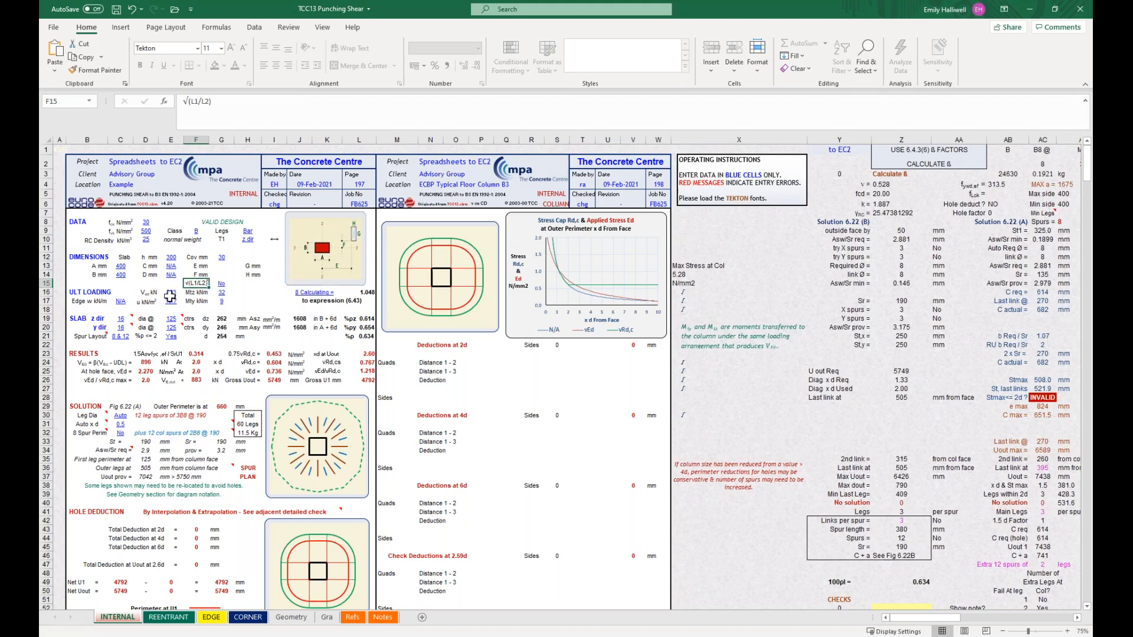
# Enter an applied shear V Ed of 1204.8 kN.
pyautogui.click(187, 292)
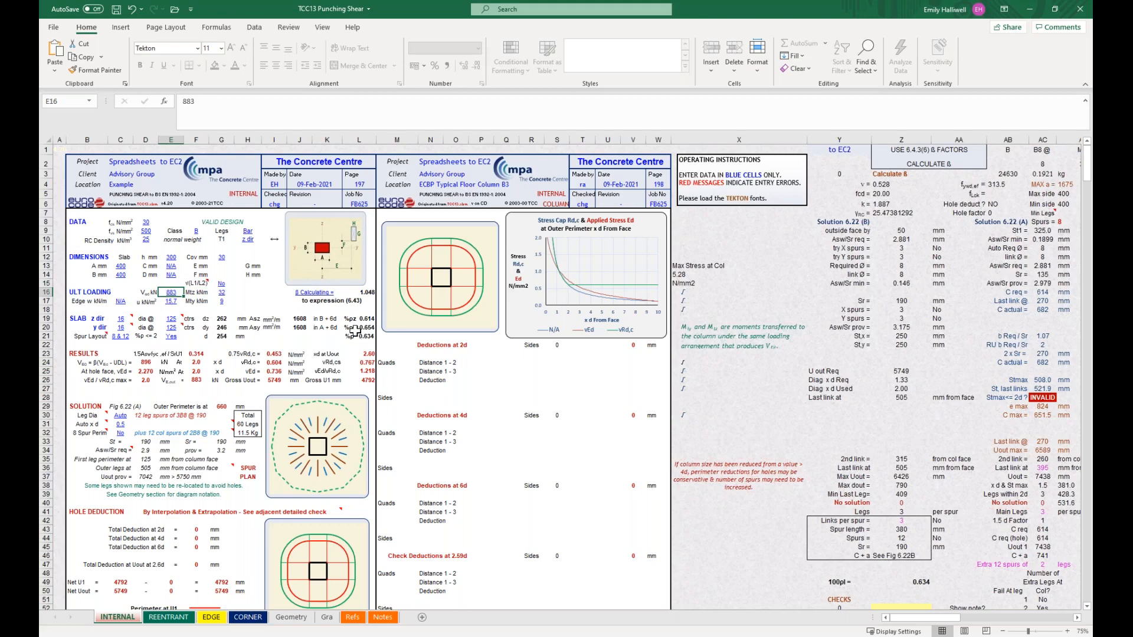
pyautogui.write('1')
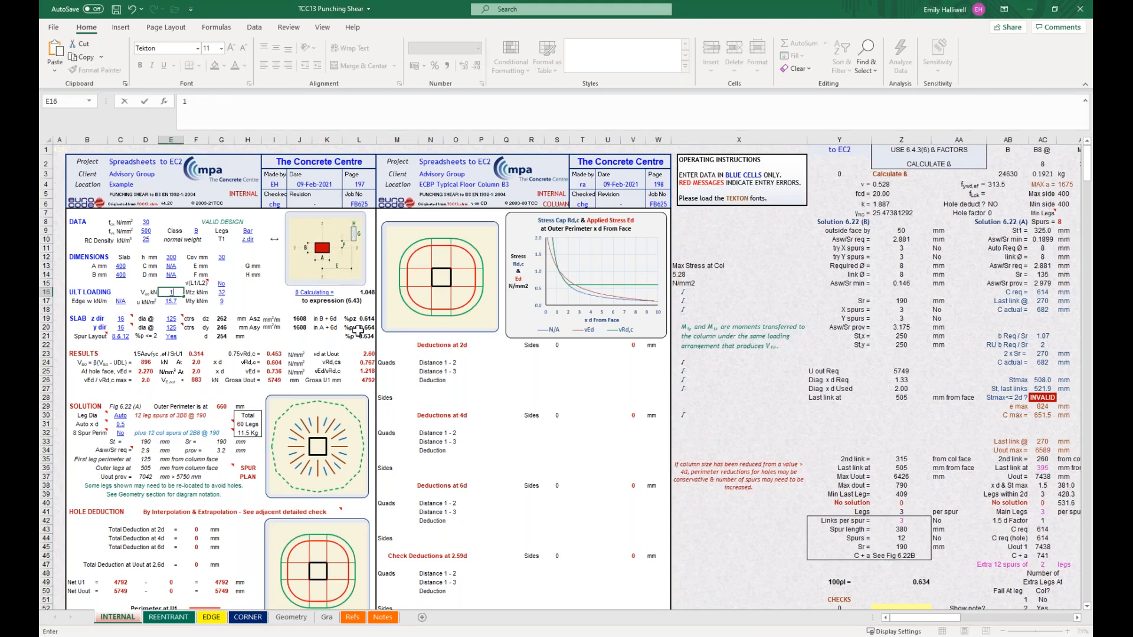
pyautogui.write('1204.8')
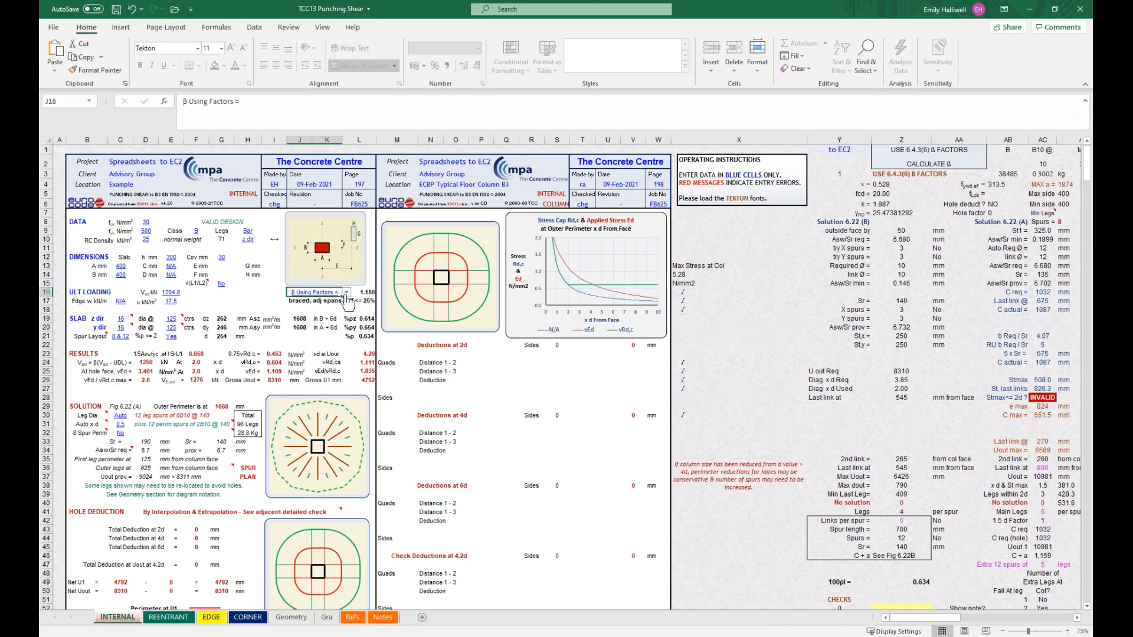
# Switch the β method to Calculating, then back to Using Factors.
pyautogui.click(346, 293)
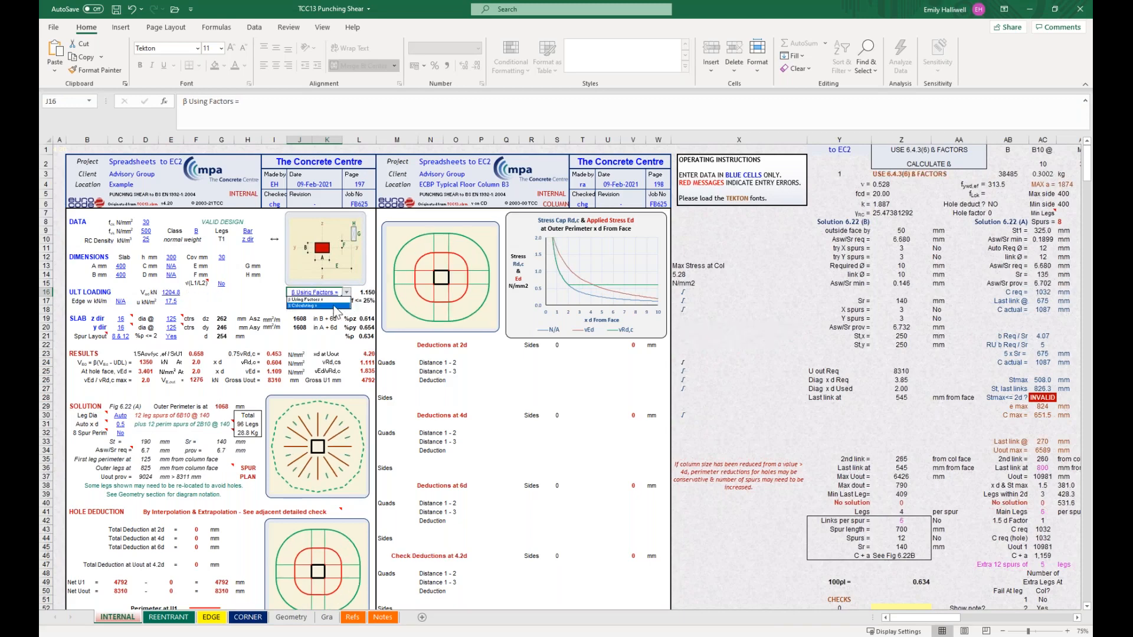
pyautogui.click(314, 292)
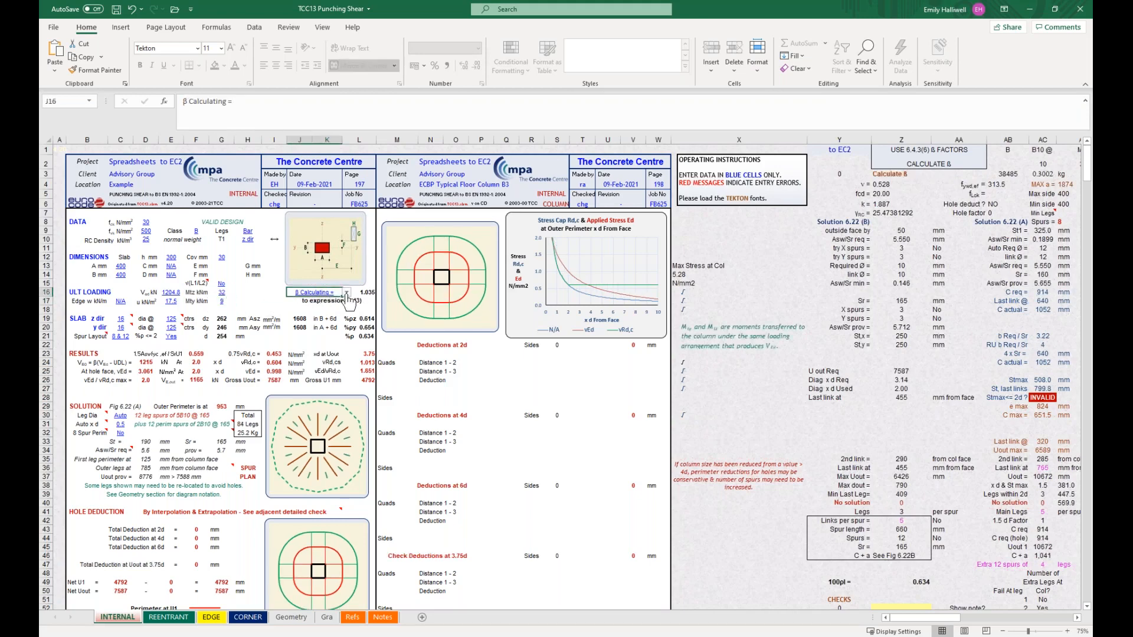
pyautogui.click(346, 292)
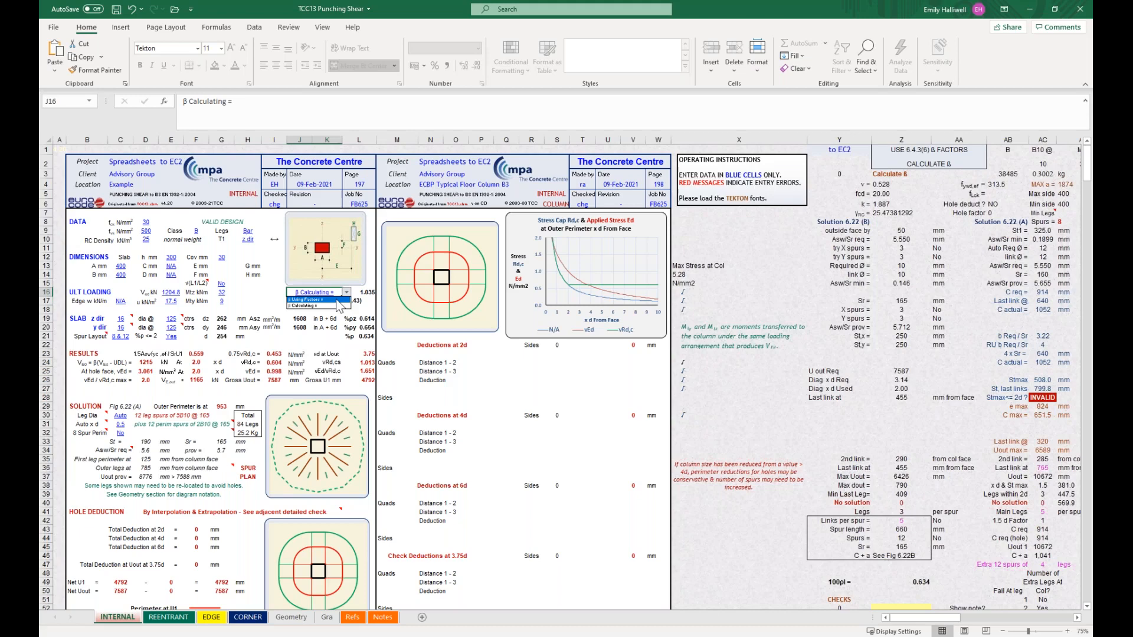
pyautogui.click(312, 292)
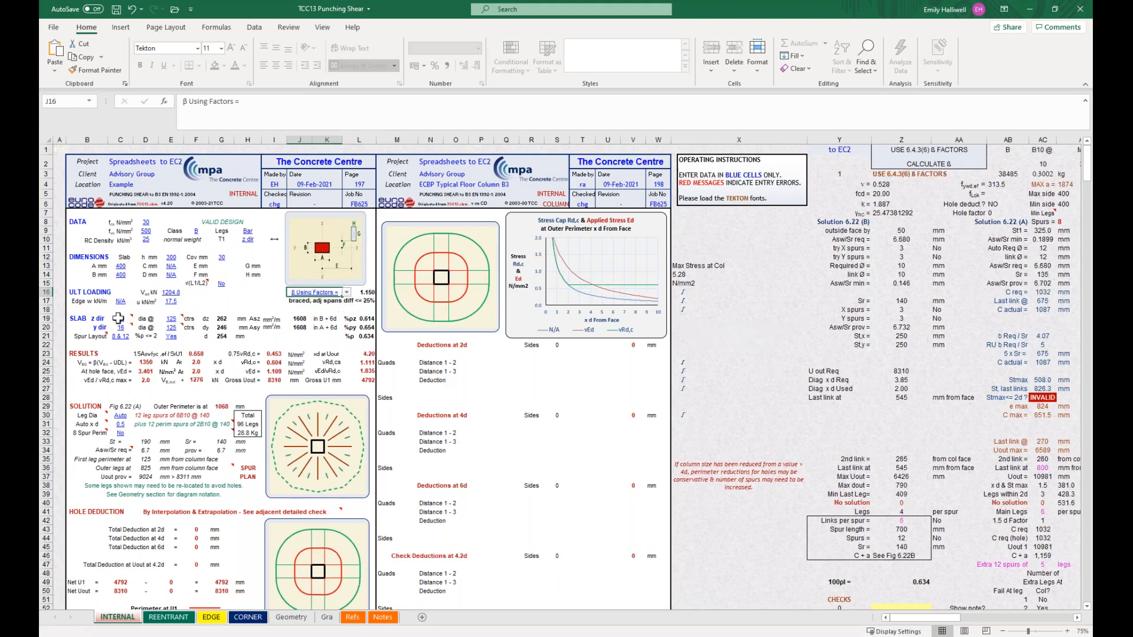
# Enter 16 mm slab bars at 100 mm and 200 mm spacing, set the hole option, and check Asz.
pyautogui.click(119, 319)
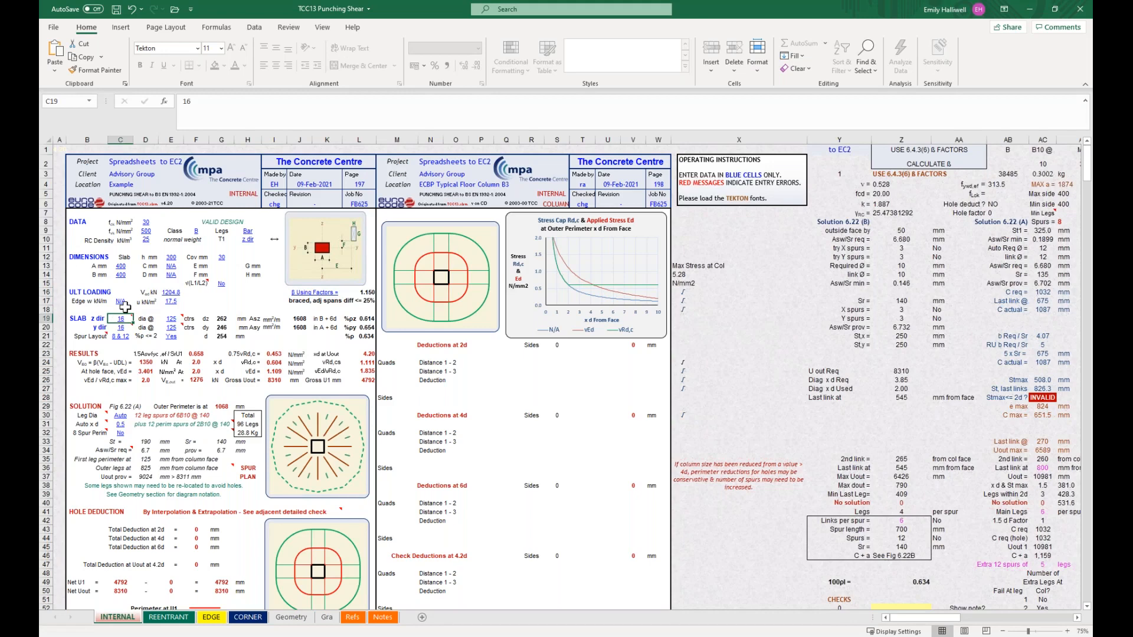
pyautogui.moveTo(171, 318)
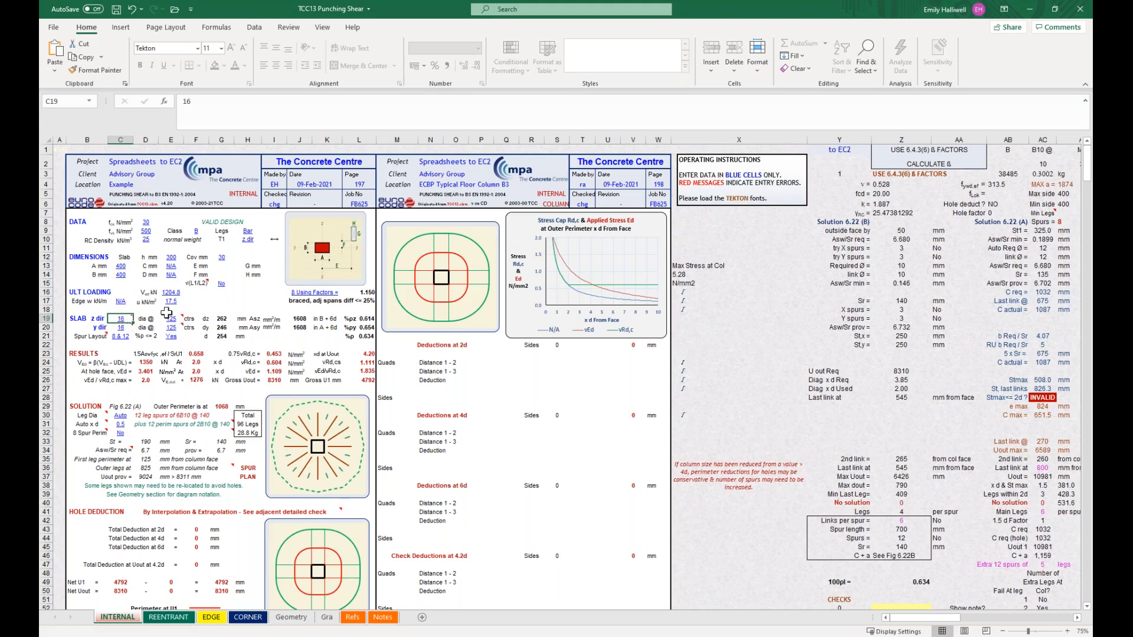
pyautogui.click(171, 318)
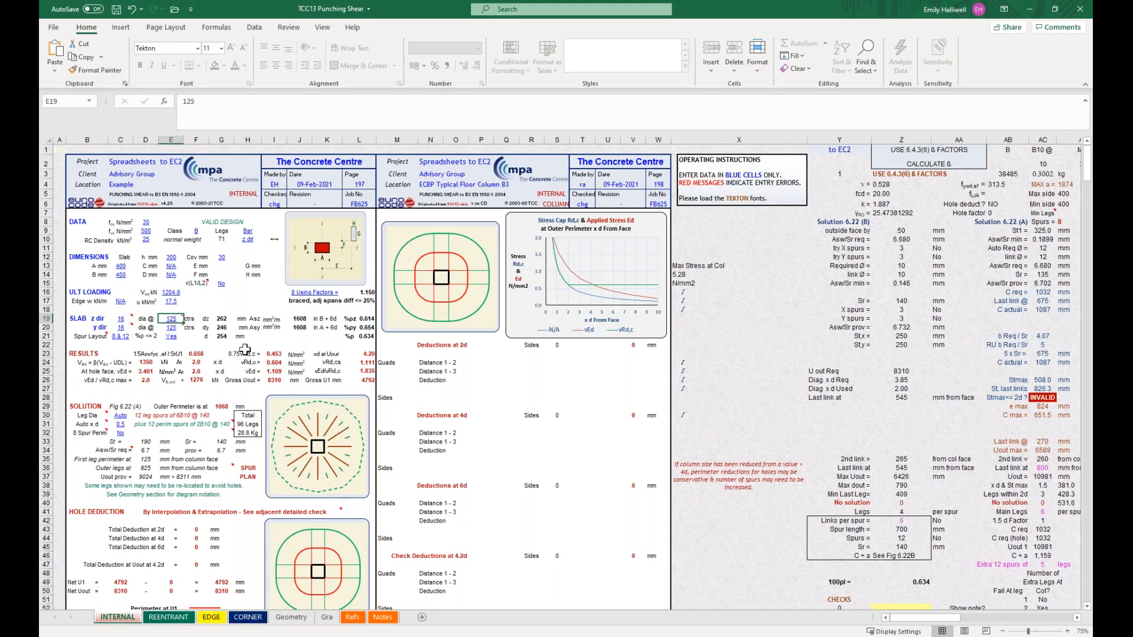
pyautogui.write('100')
pyautogui.click(171, 328)
pyautogui.write('200')
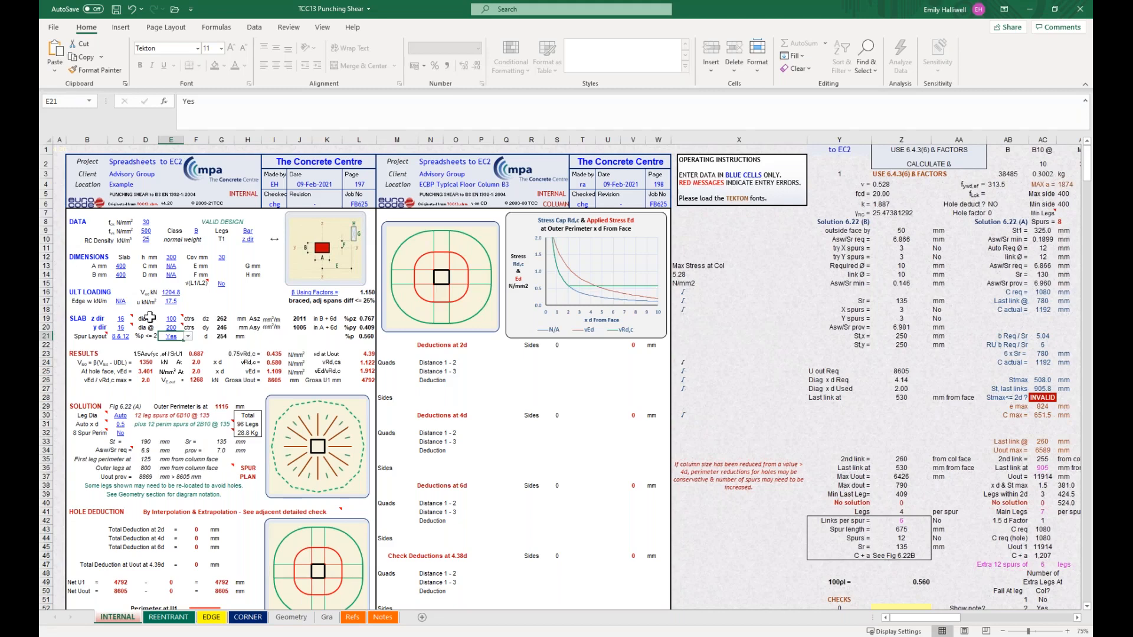
pyautogui.click(299, 319)
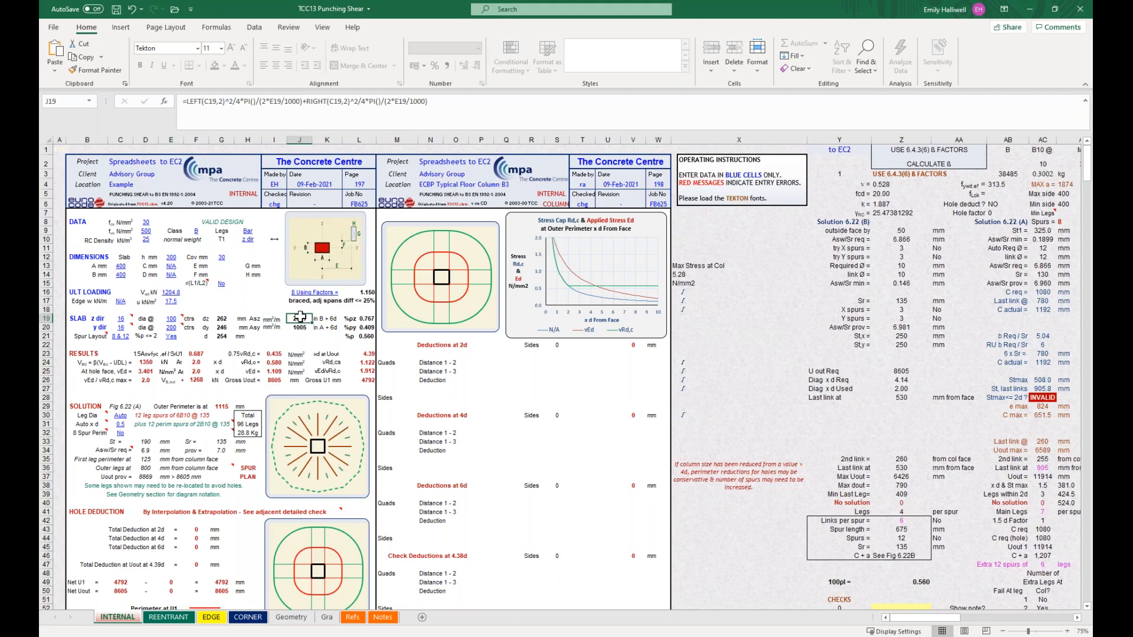
pyautogui.click(120, 336)
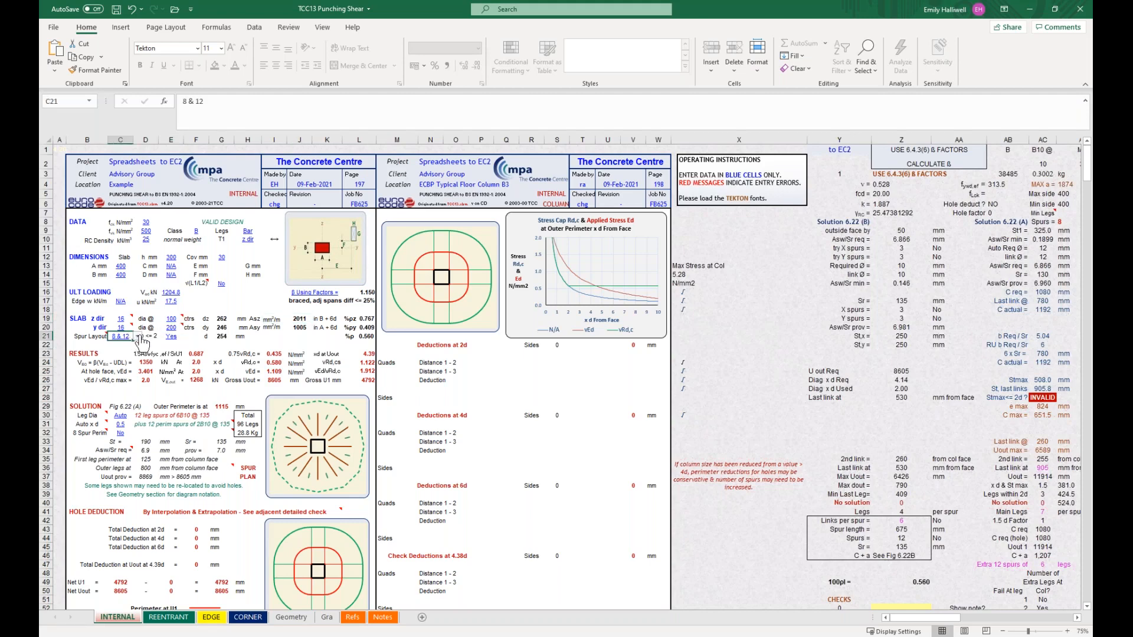
# Set the spur layout to All and the shear link leg diameter to 10 mm.
pyautogui.click(136, 337)
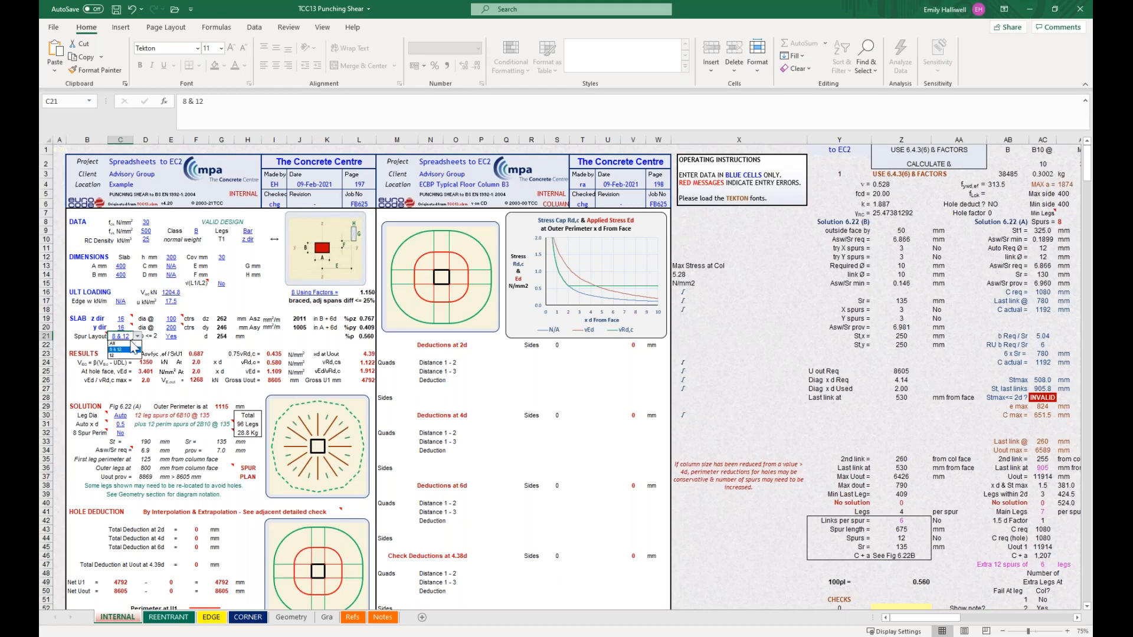
pyautogui.click(121, 343)
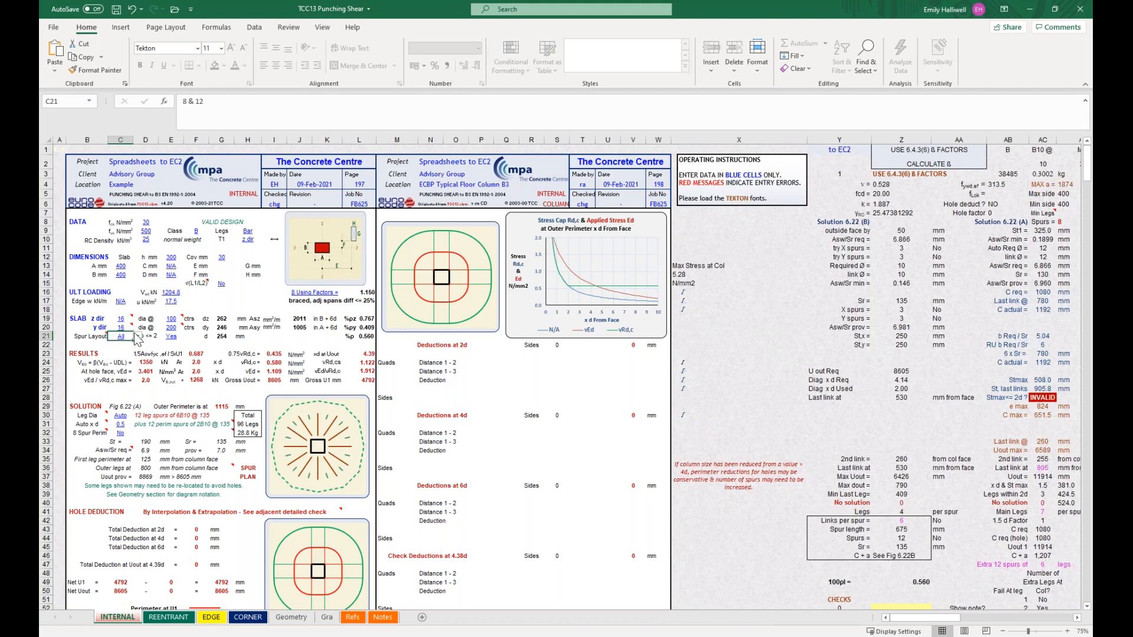
pyautogui.click(120, 416)
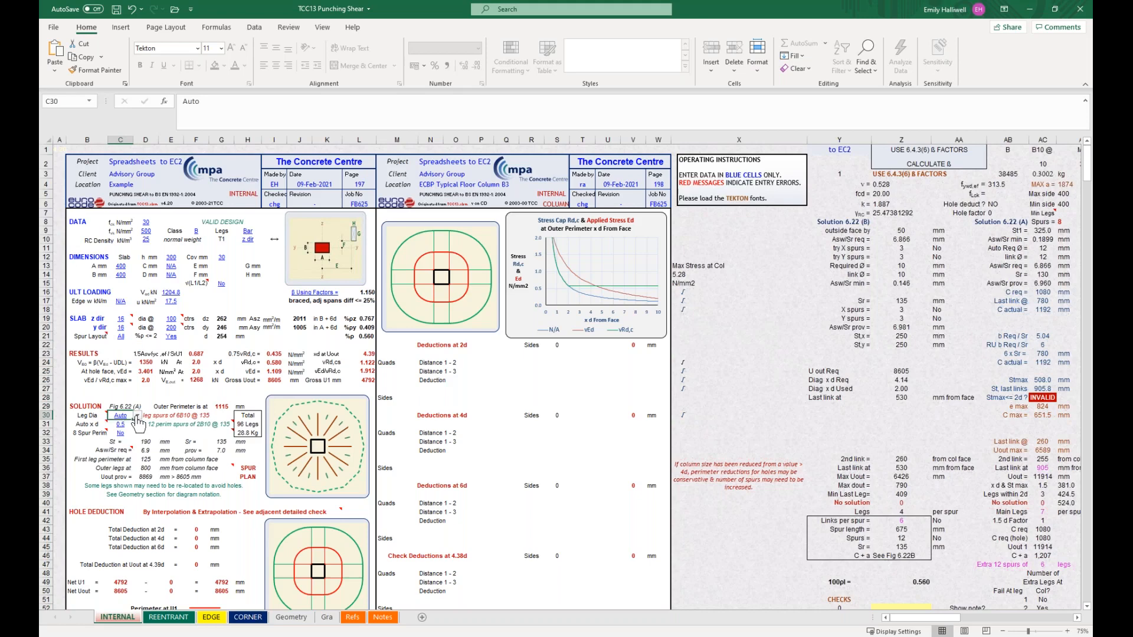
pyautogui.click(119, 416)
pyautogui.write('10')
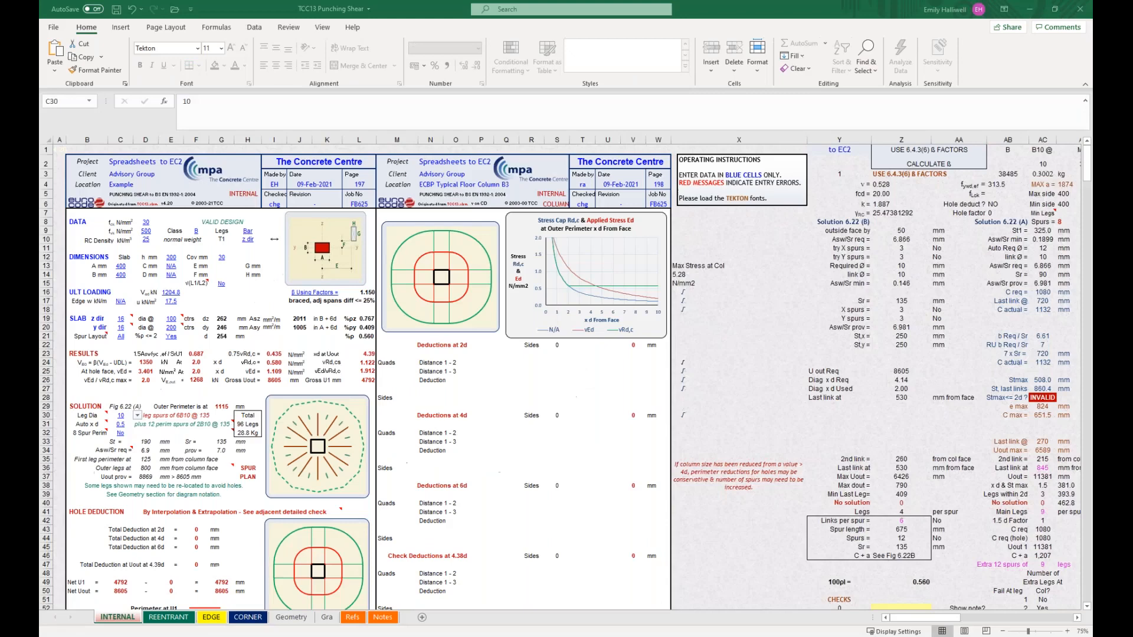
pyautogui.click(211, 617)
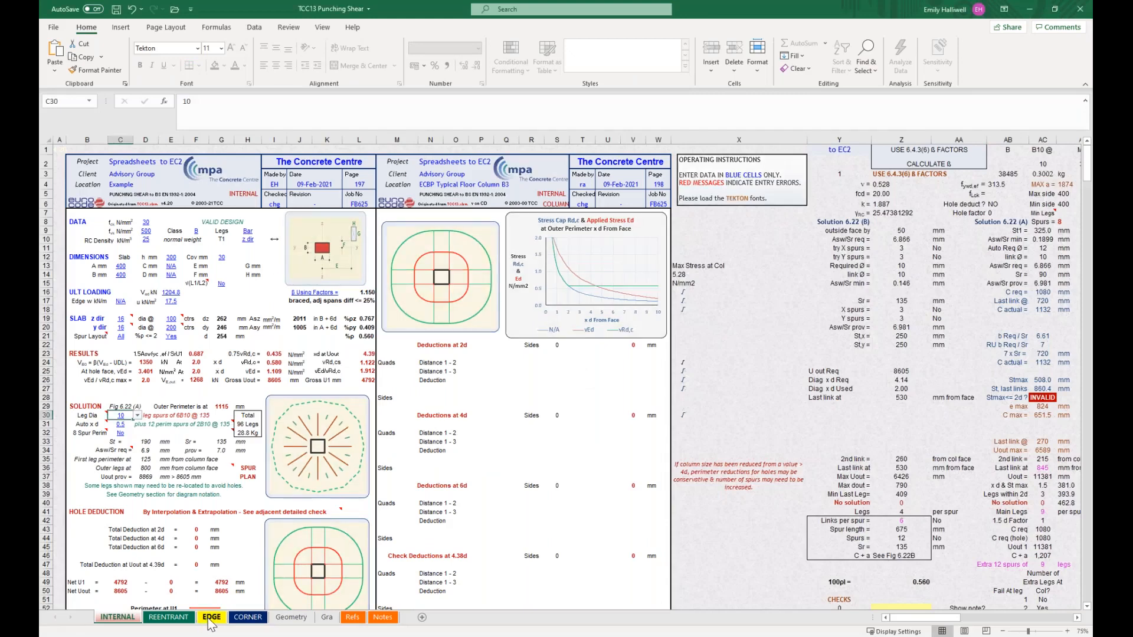
# On the EDGE sheet, enter concrete strength 30, slab depth 300 mm and cover 30 mm.
pyautogui.rightClick(212, 617)
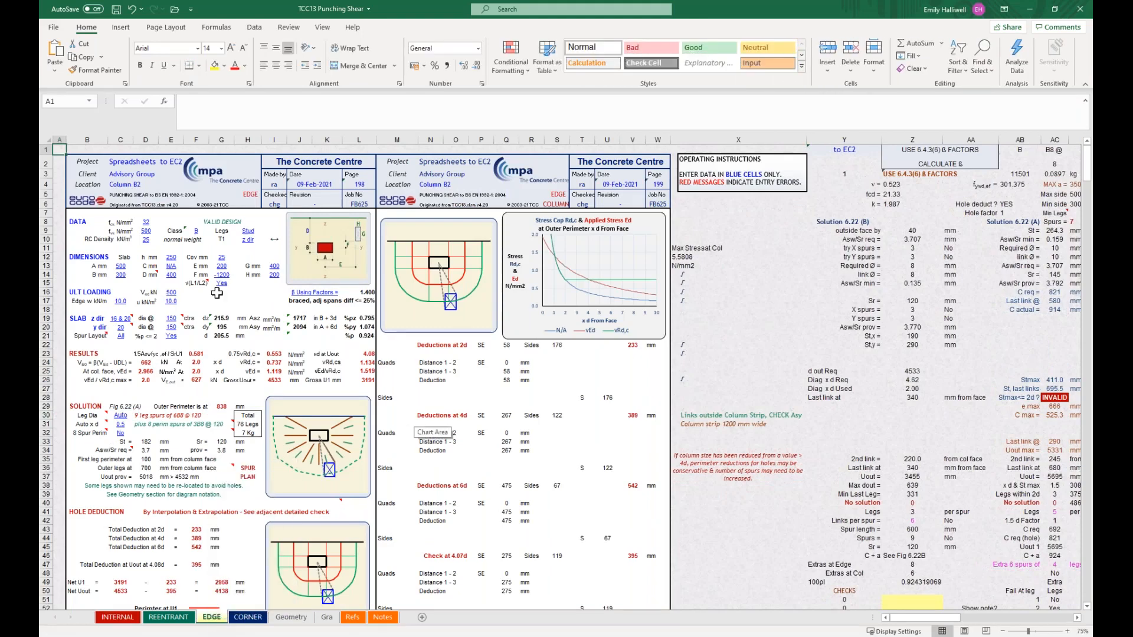
pyautogui.click(146, 221)
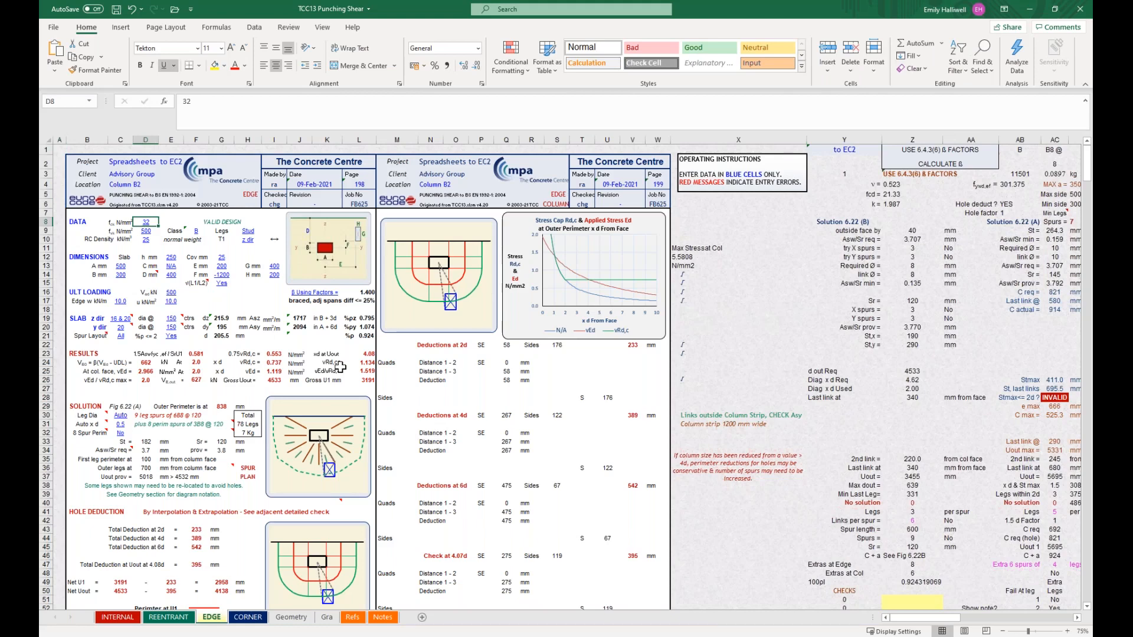
pyautogui.write('3')
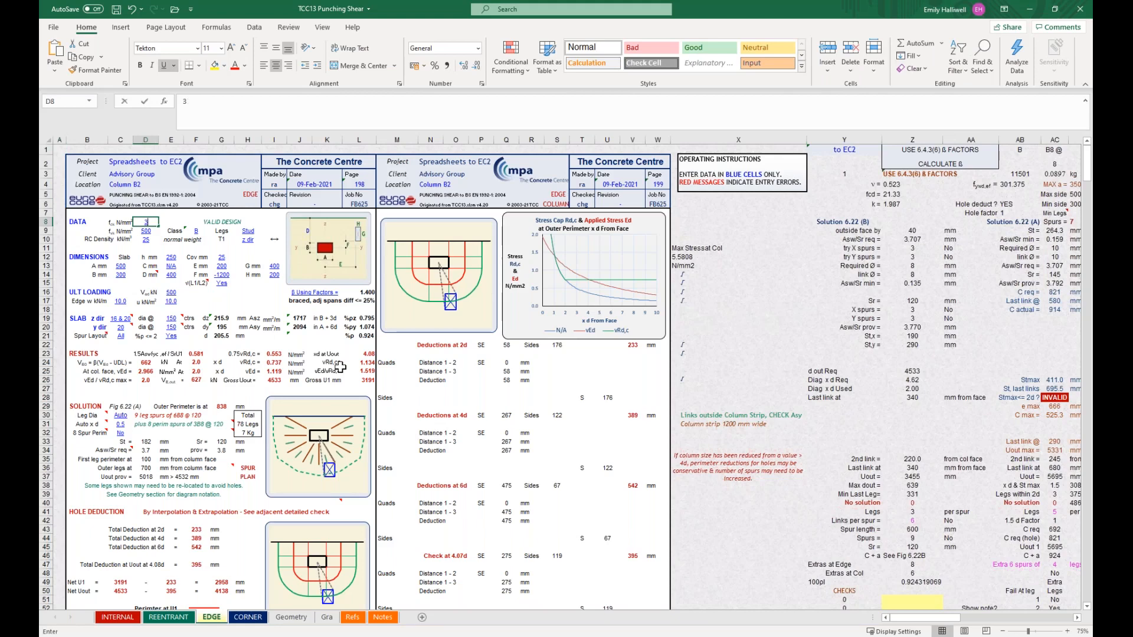
pyautogui.write('0')
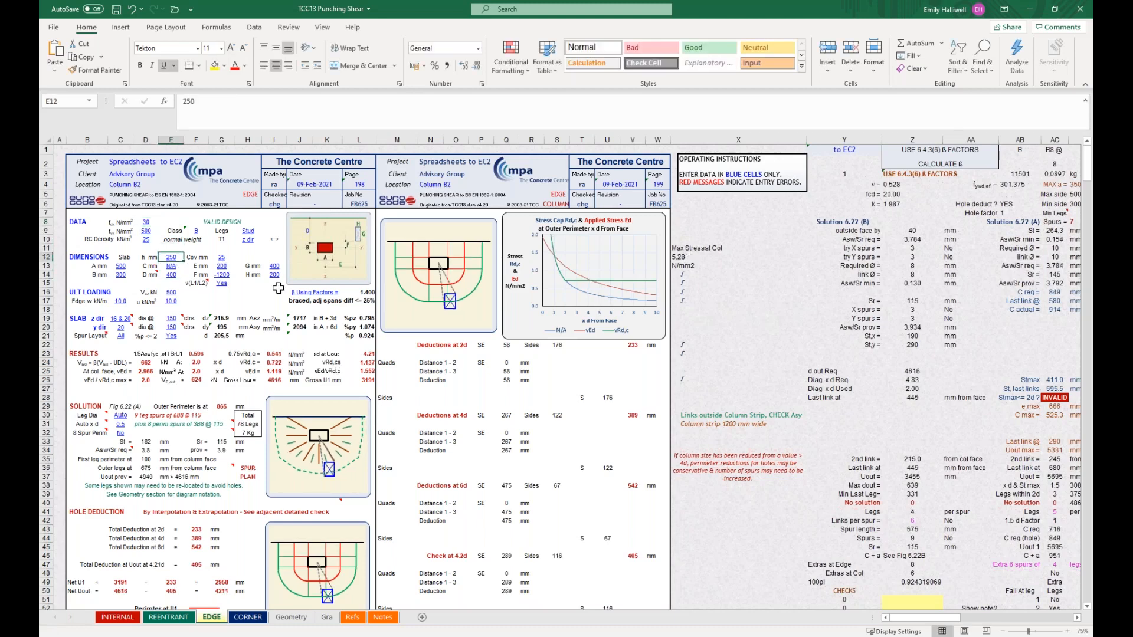
pyautogui.write('300')
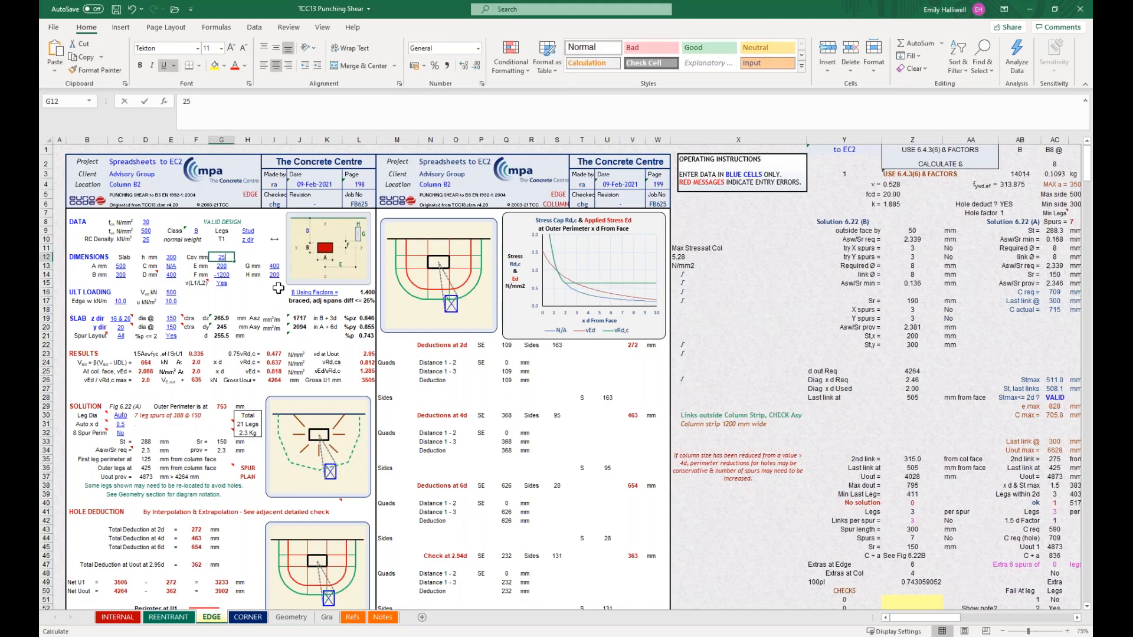
pyautogui.write('30')
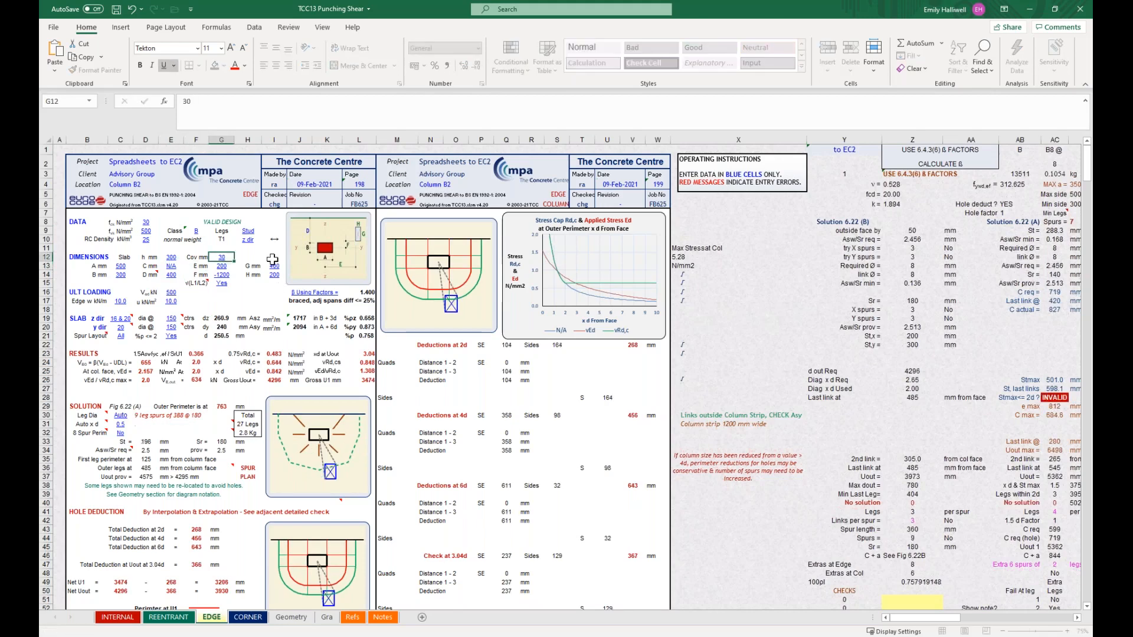
pyautogui.click(120, 265)
pyautogui.write('400')
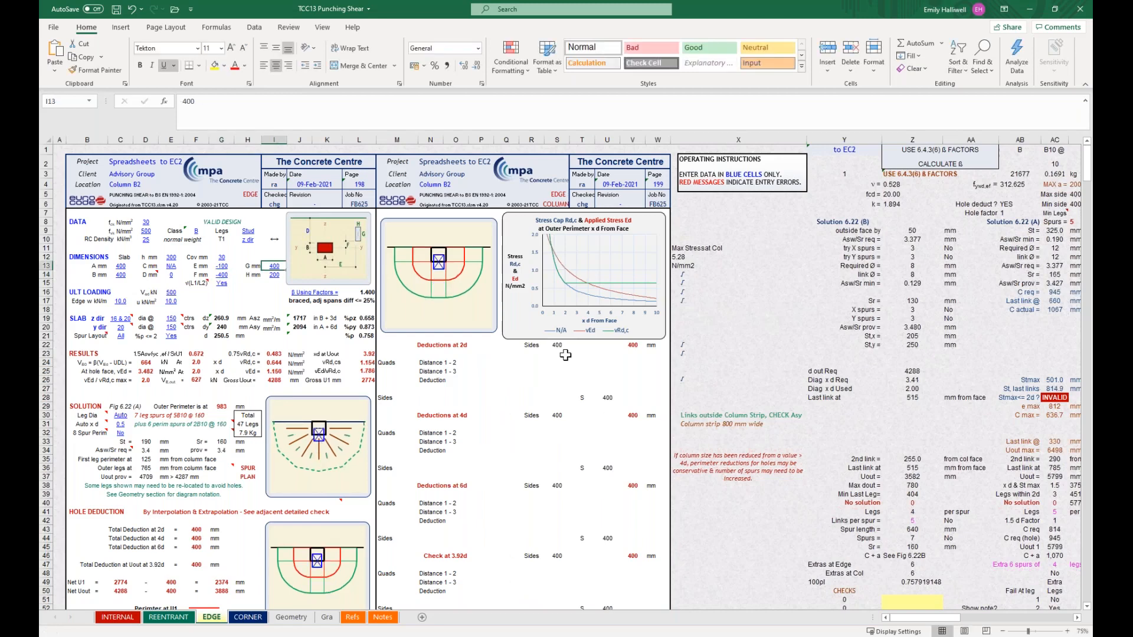
# Enter a 200 mm edge column dimension on the EDGE sheet.
pyautogui.write('200')
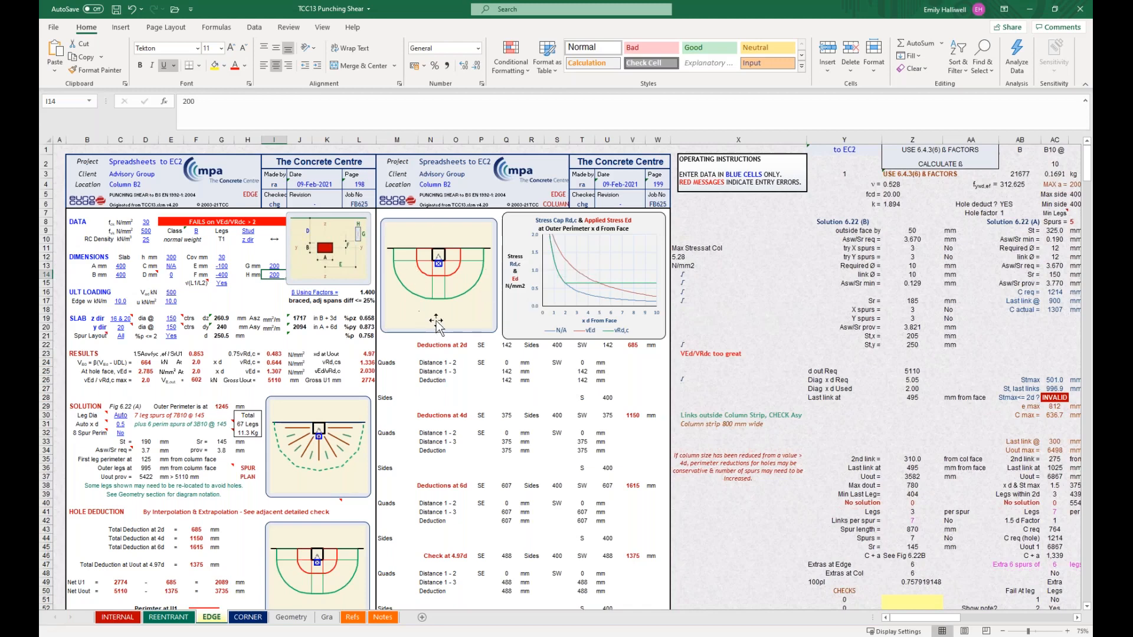
pyautogui.moveTo(434, 324)
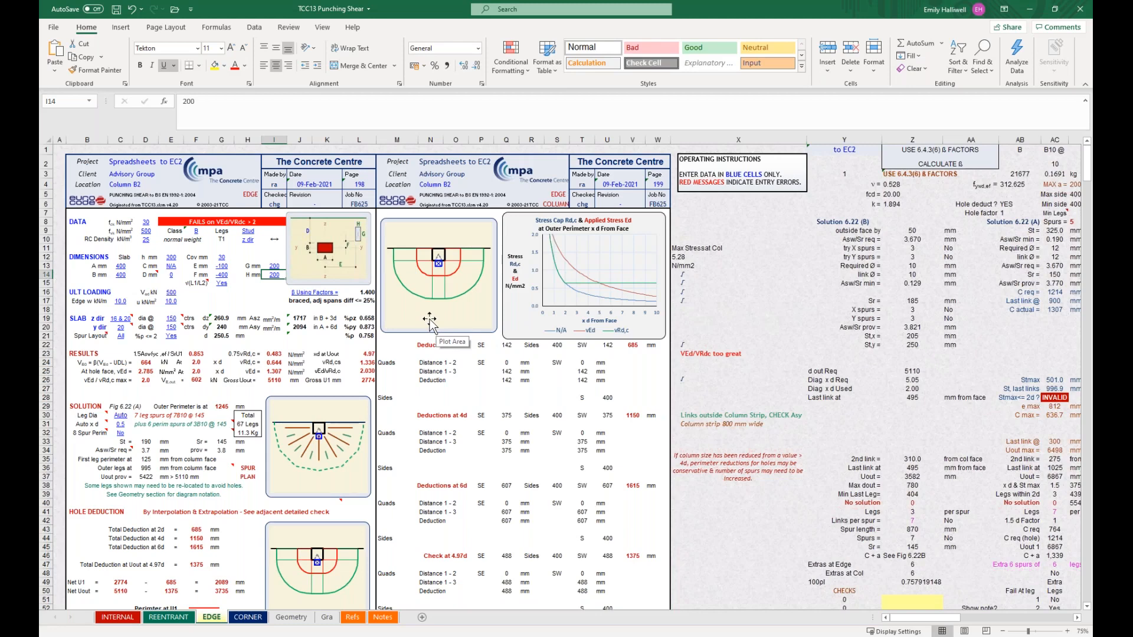
pyautogui.moveTo(417, 312)
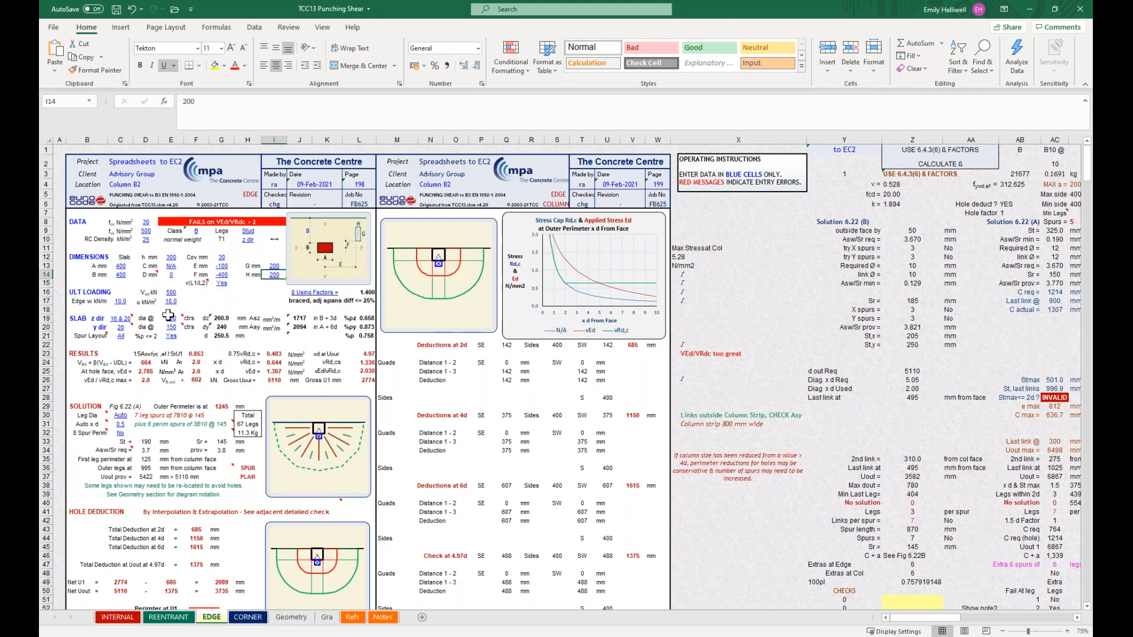
pyautogui.click(170, 293)
pyautogui.write('516.')
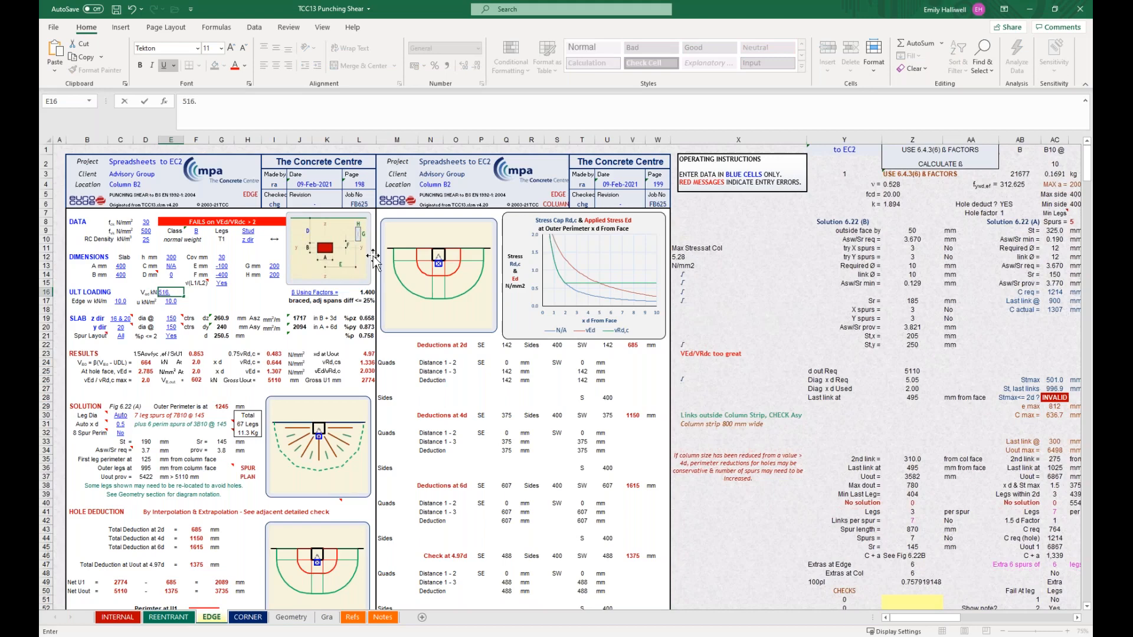
# Enter a 516.5 kN ultimate load, u of 17.5, and 20 mm slab bars both ways.
pyautogui.write('5')
pyautogui.click(170, 301)
pyautogui.write('17.')
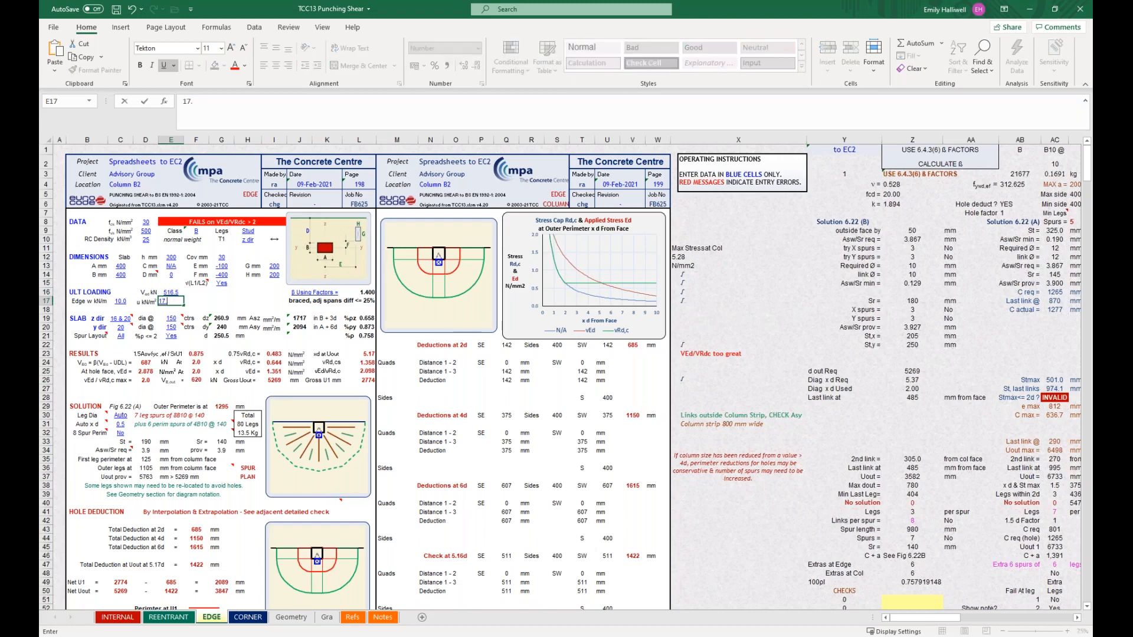
pyautogui.write('5')
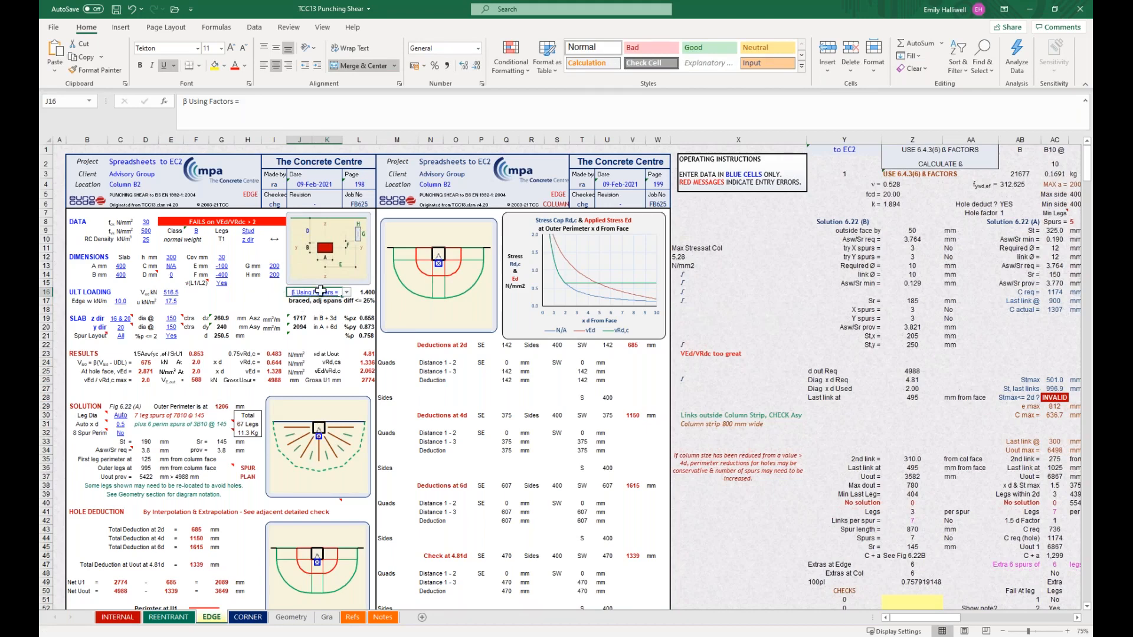
pyautogui.moveTo(133, 325)
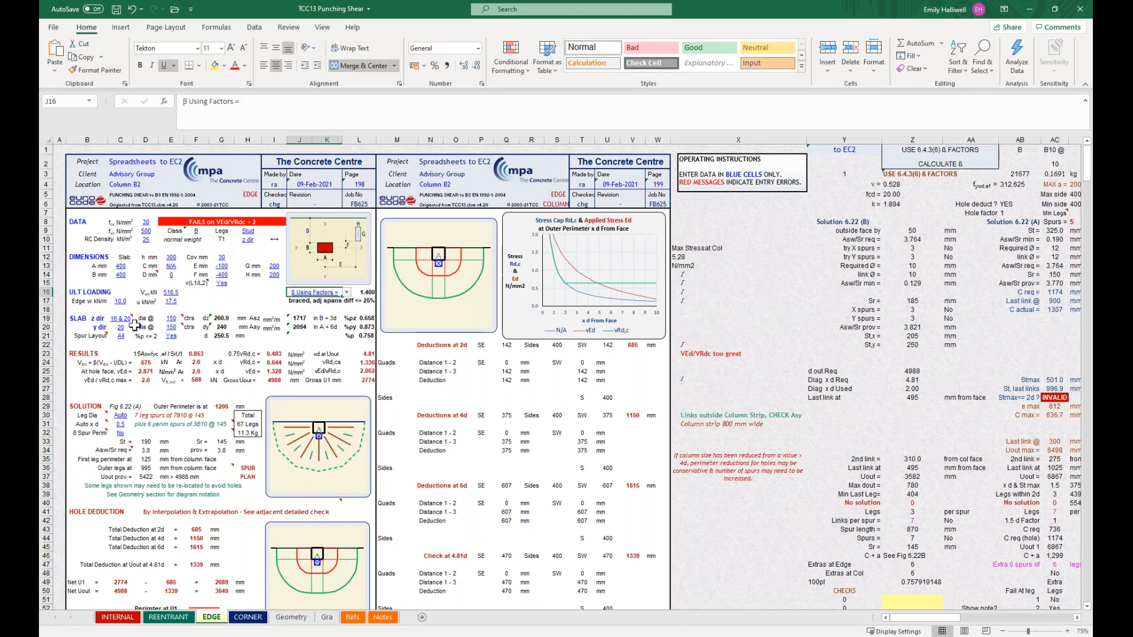
pyautogui.click(120, 319)
pyautogui.write('20')
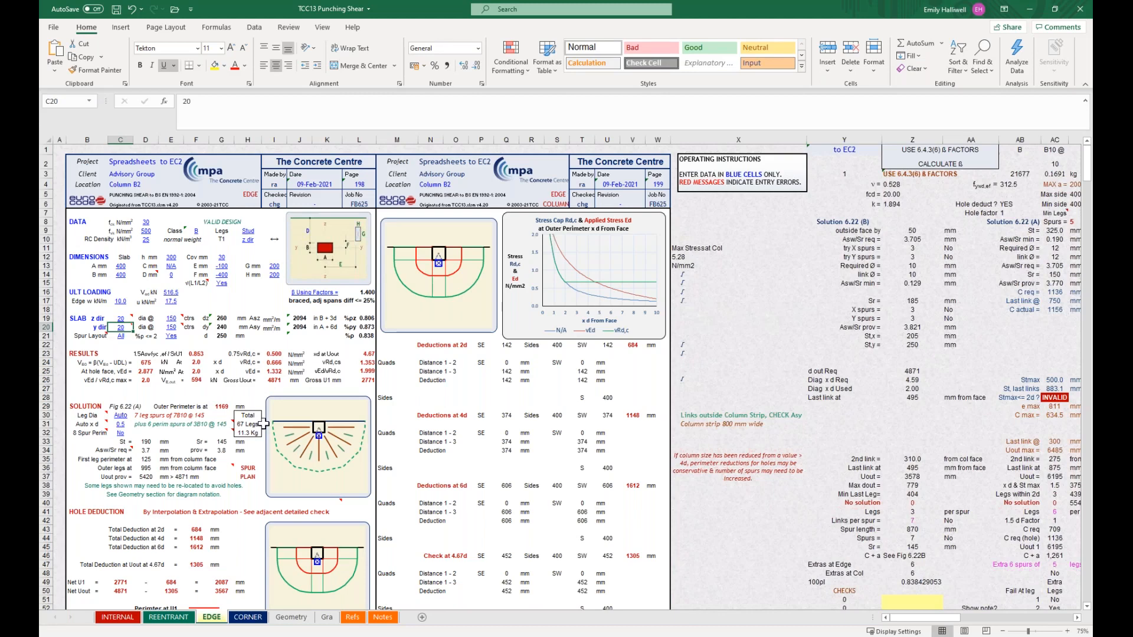
pyautogui.moveTo(235, 476)
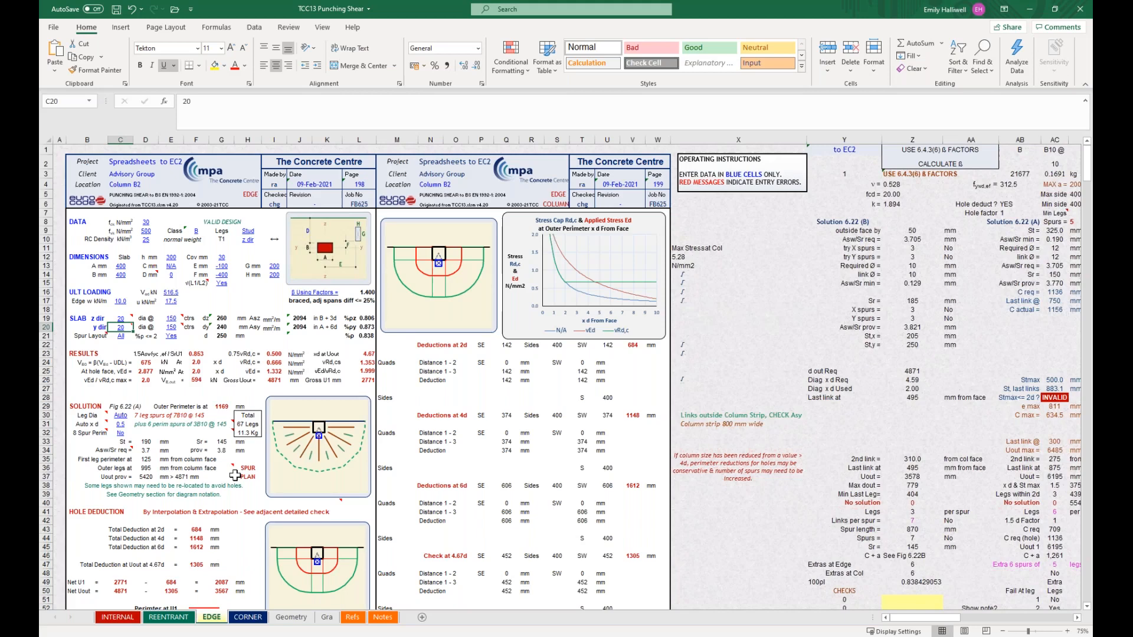
pyautogui.scroll(-3)
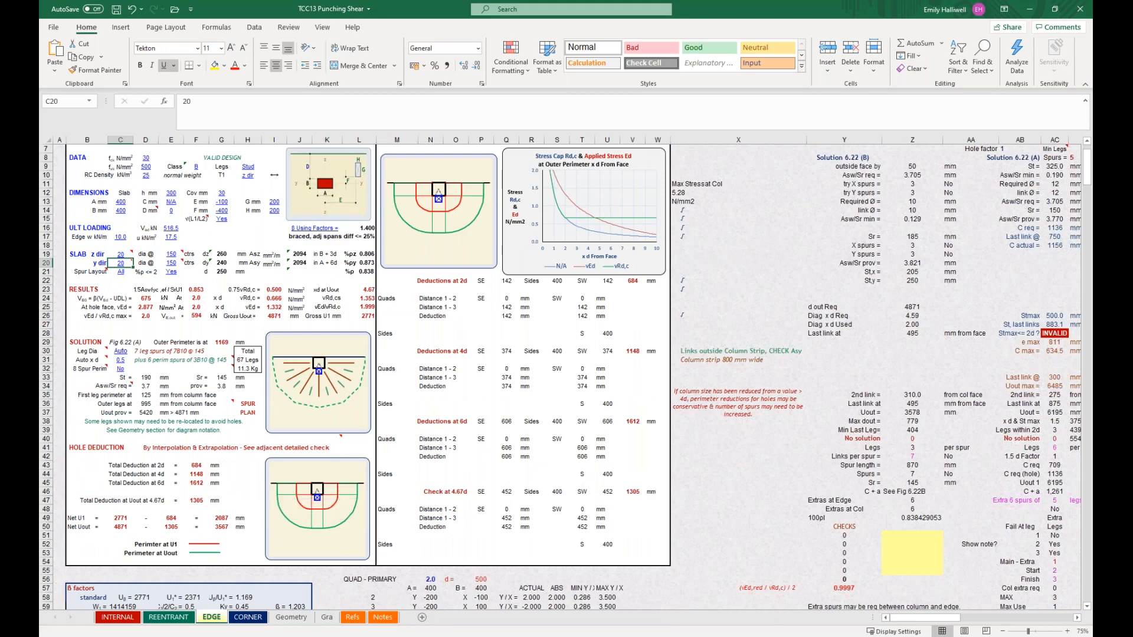
pyautogui.moveTo(318, 499)
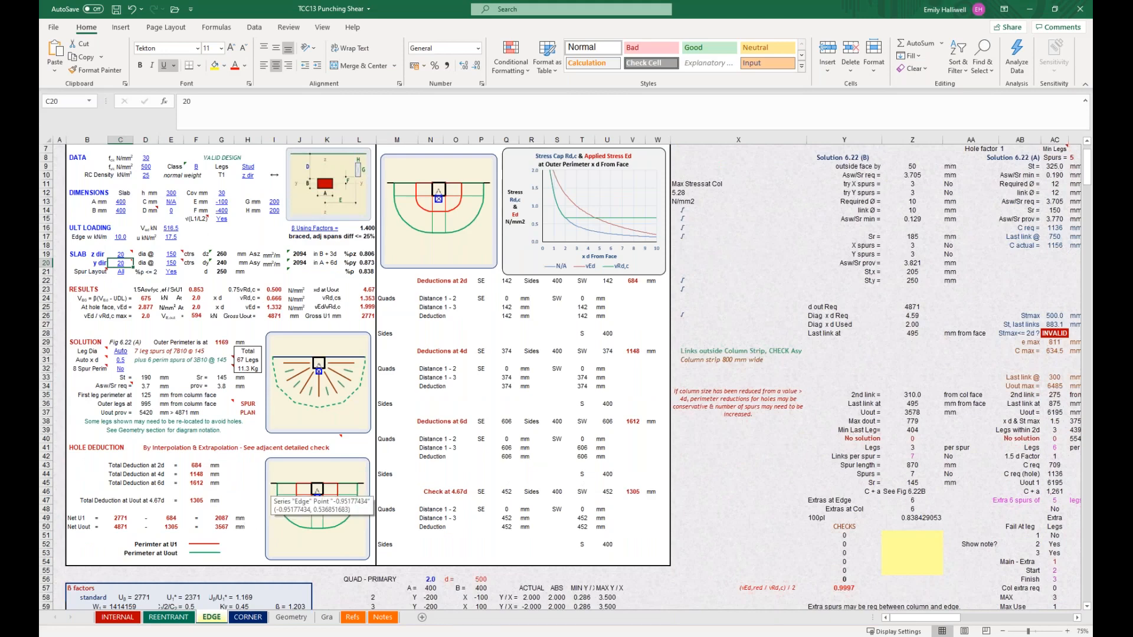
pyautogui.moveTo(241, 472)
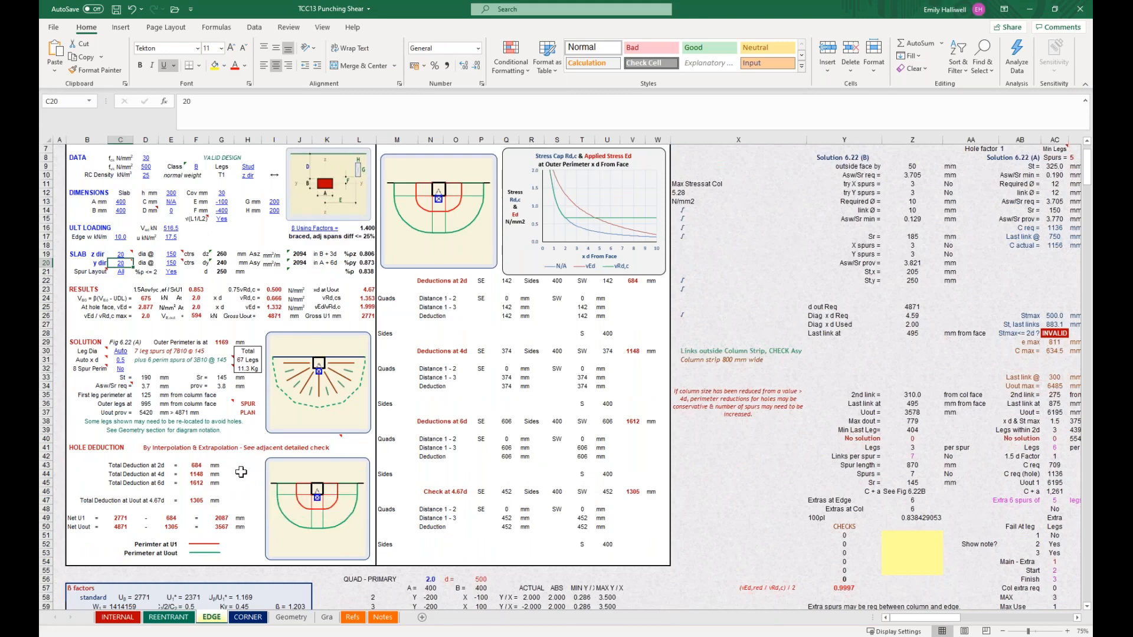
pyautogui.click(87, 421)
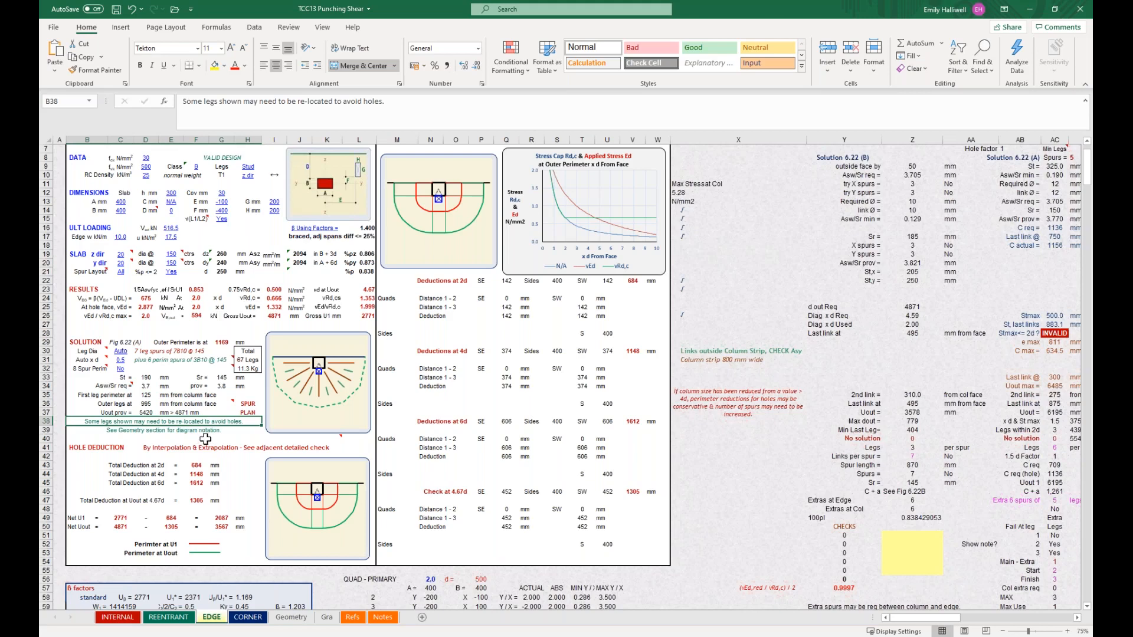
pyautogui.moveTo(287, 464)
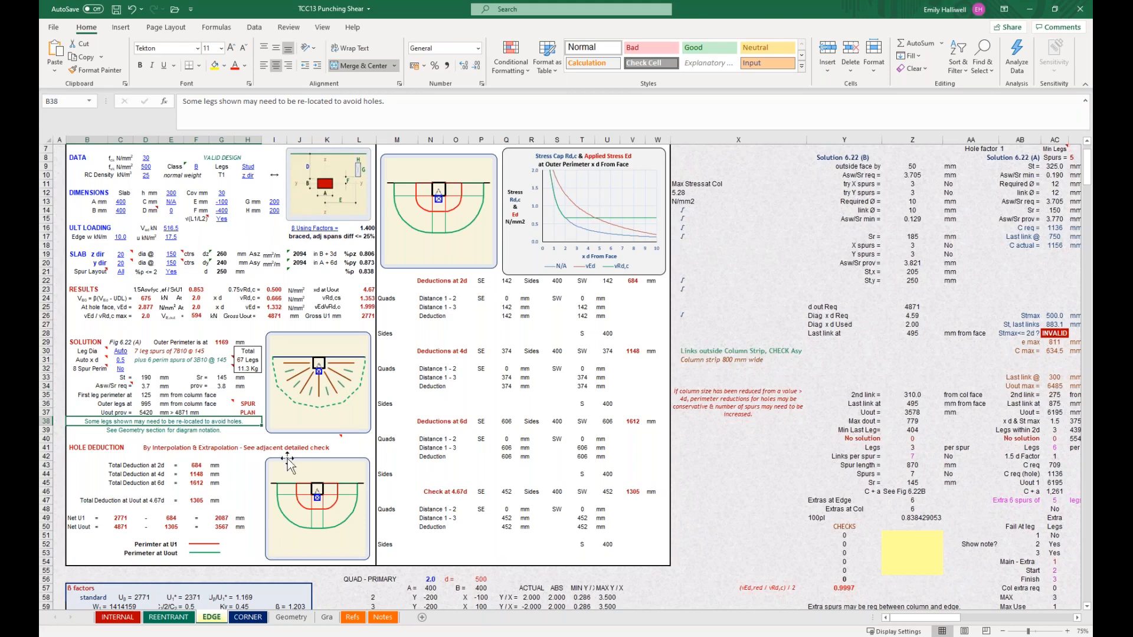
pyautogui.moveTo(301, 390)
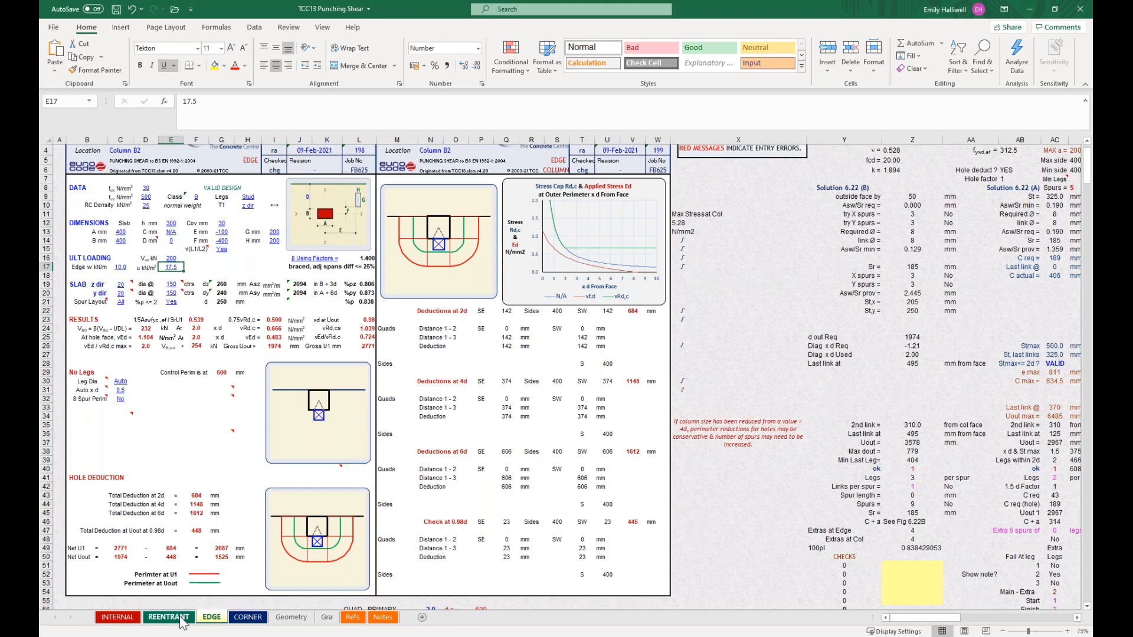
# View the REENTRANT and CORNER column design sheets.
pyautogui.click(210, 616)
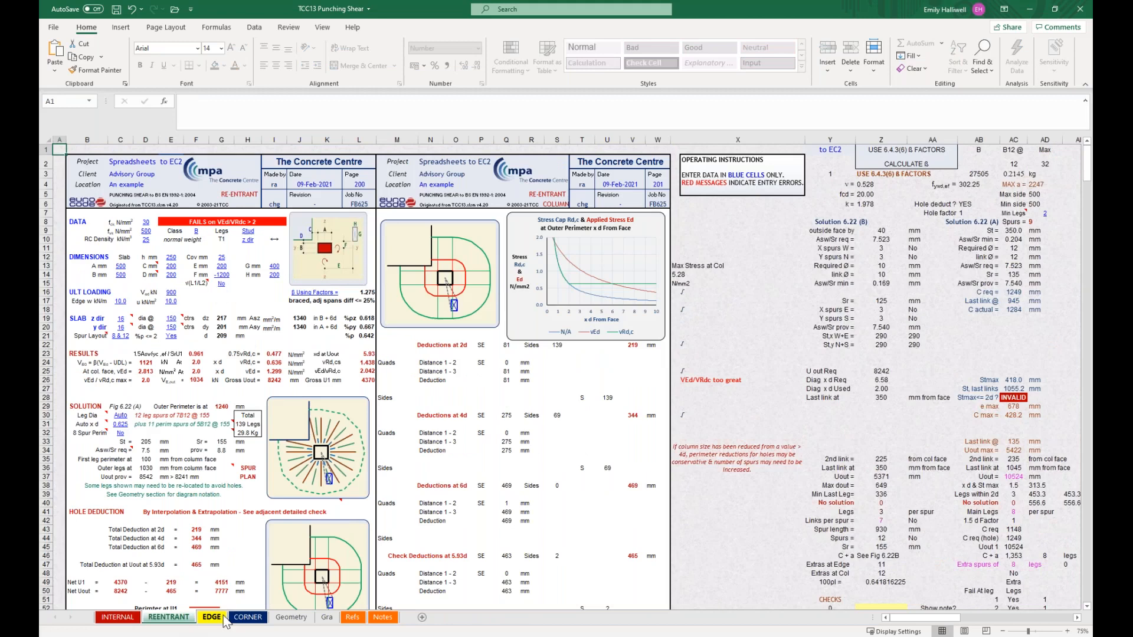
pyautogui.click(247, 617)
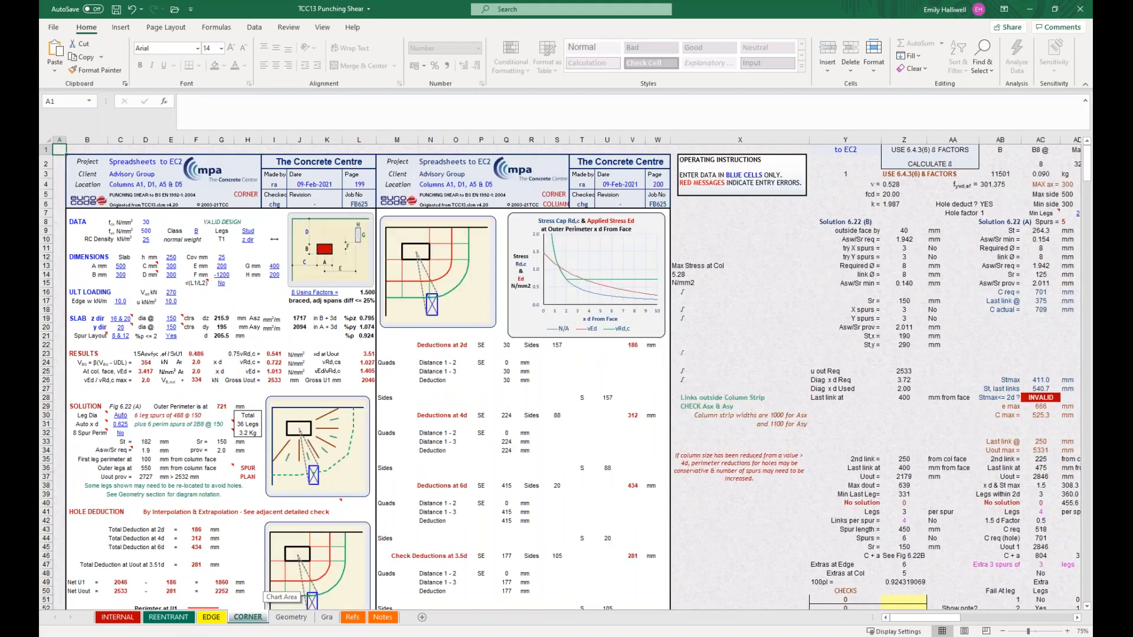
pyautogui.click(291, 618)
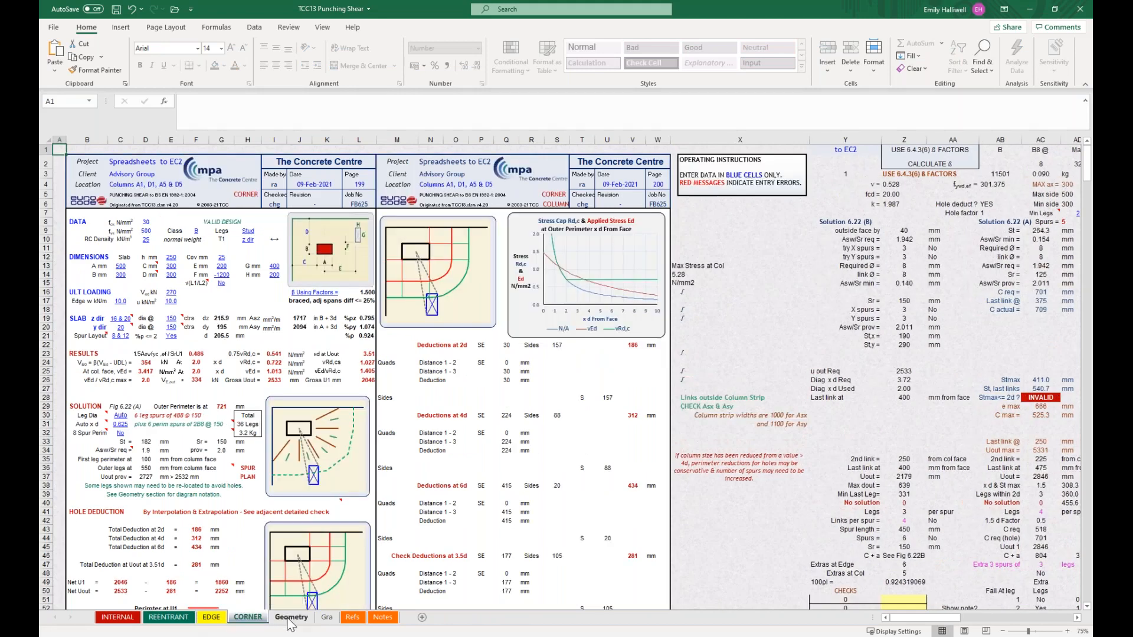
# Display the Geometry sheet showing EC2 link configurations for 8 and 12 spurs.
pyautogui.click(291, 617)
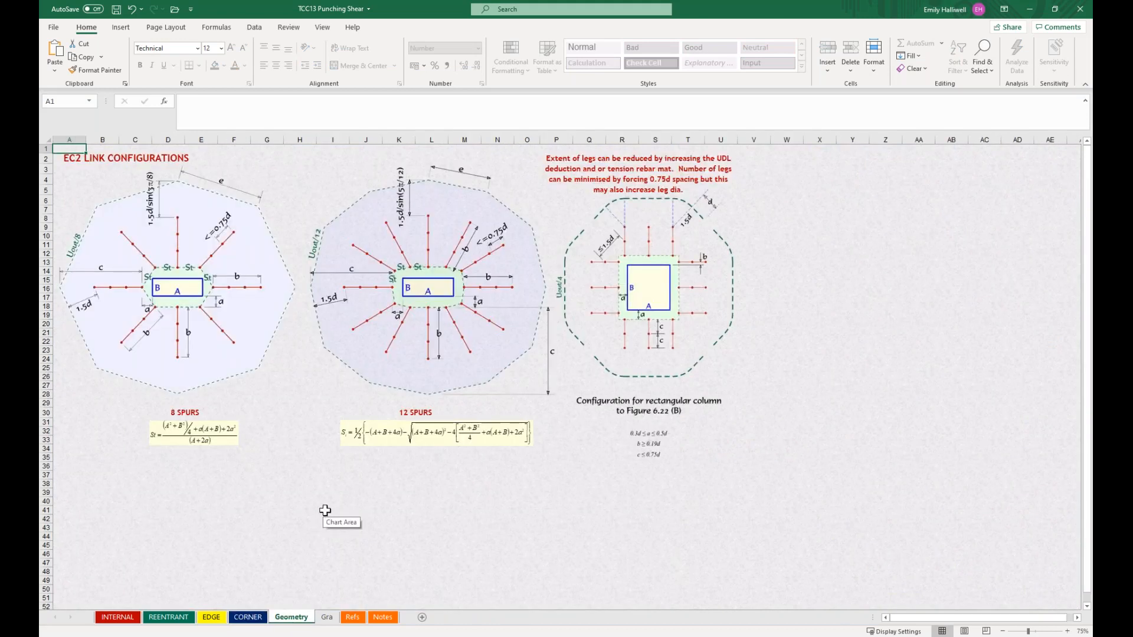
pyautogui.moveTo(436, 452)
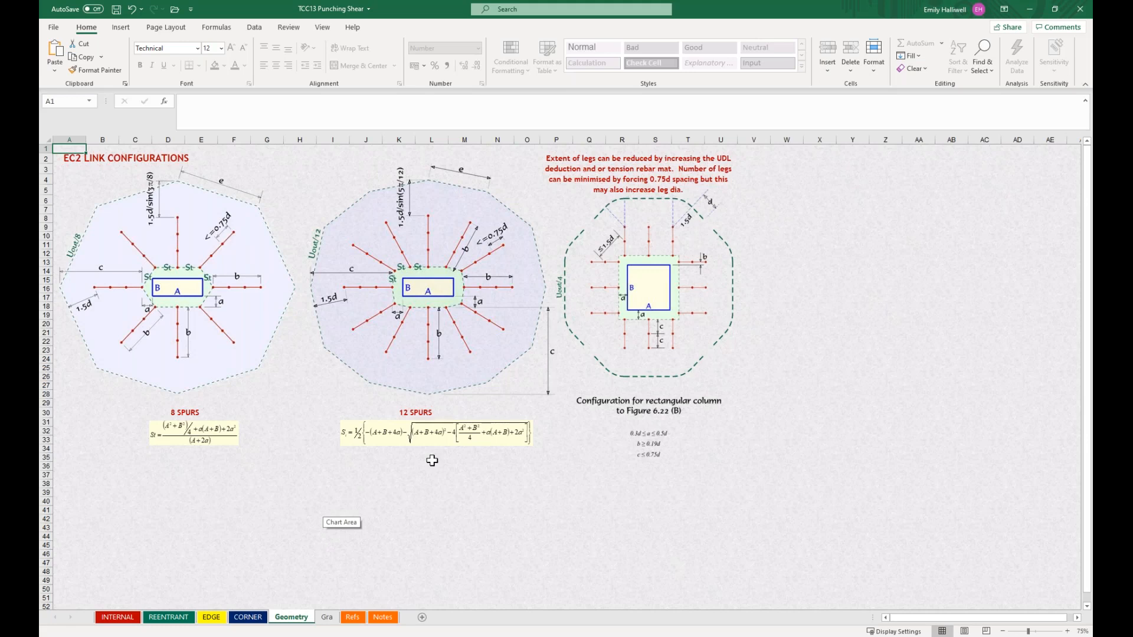
pyautogui.moveTo(444, 454)
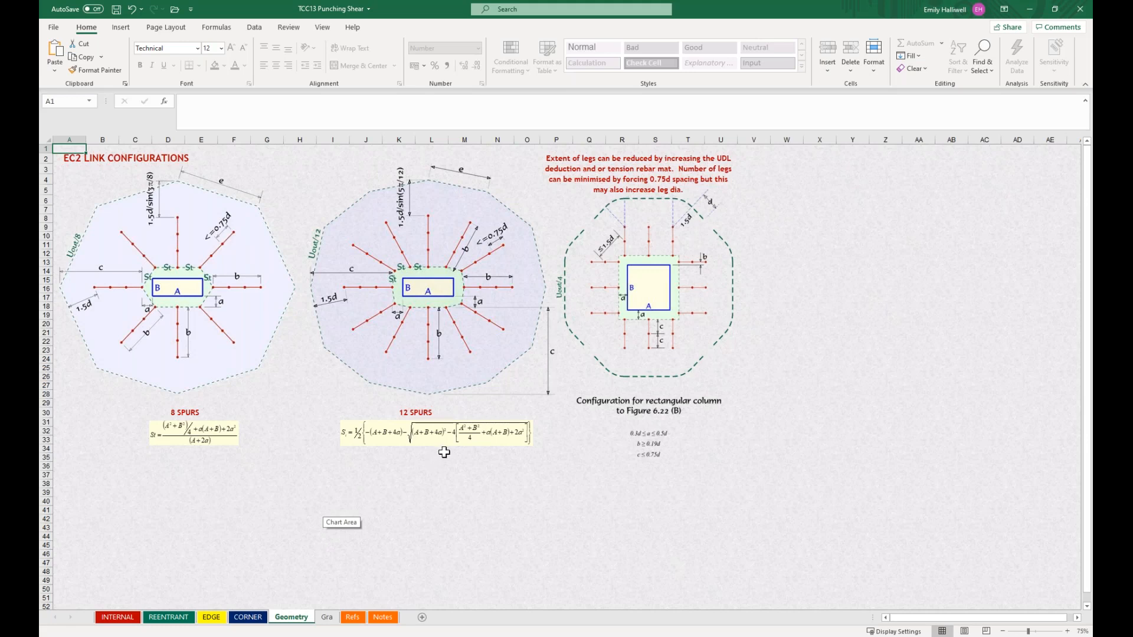
pyautogui.moveTo(436, 434)
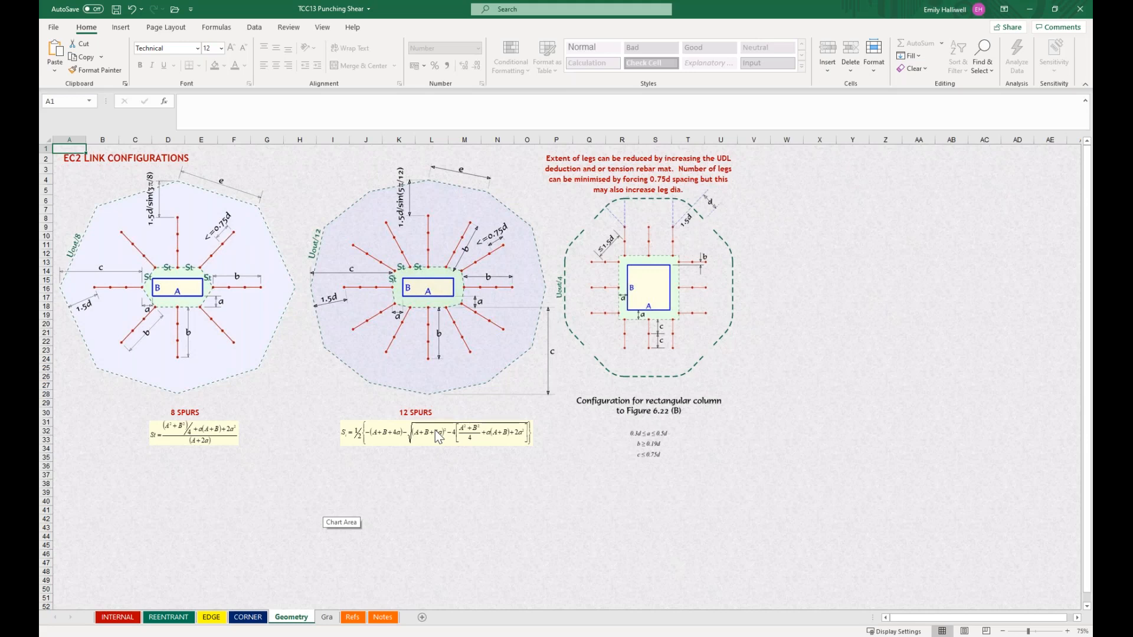